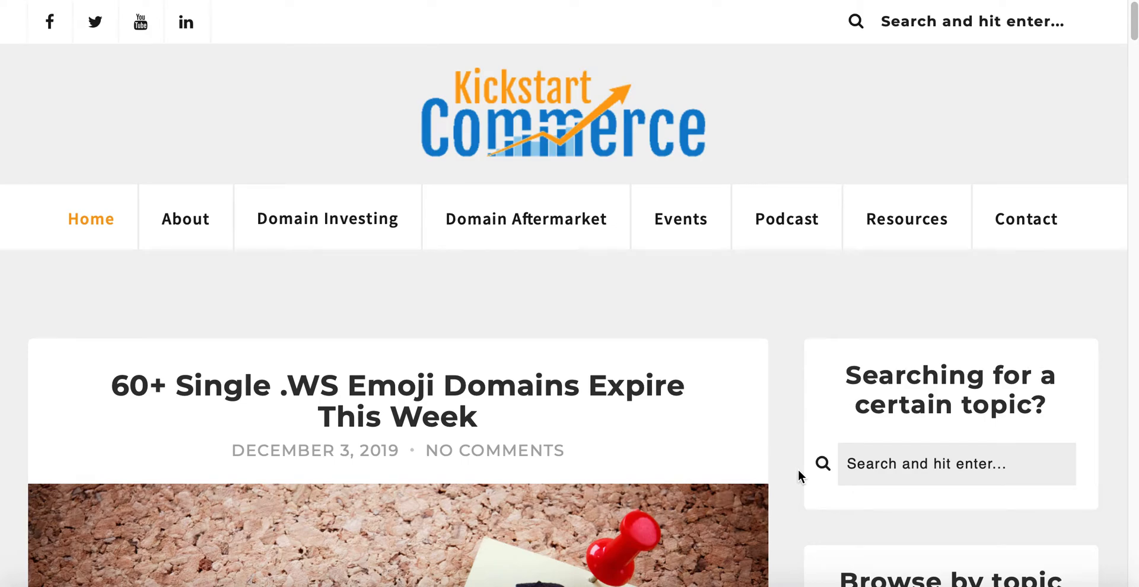
pyautogui.moveTo(736, 96)
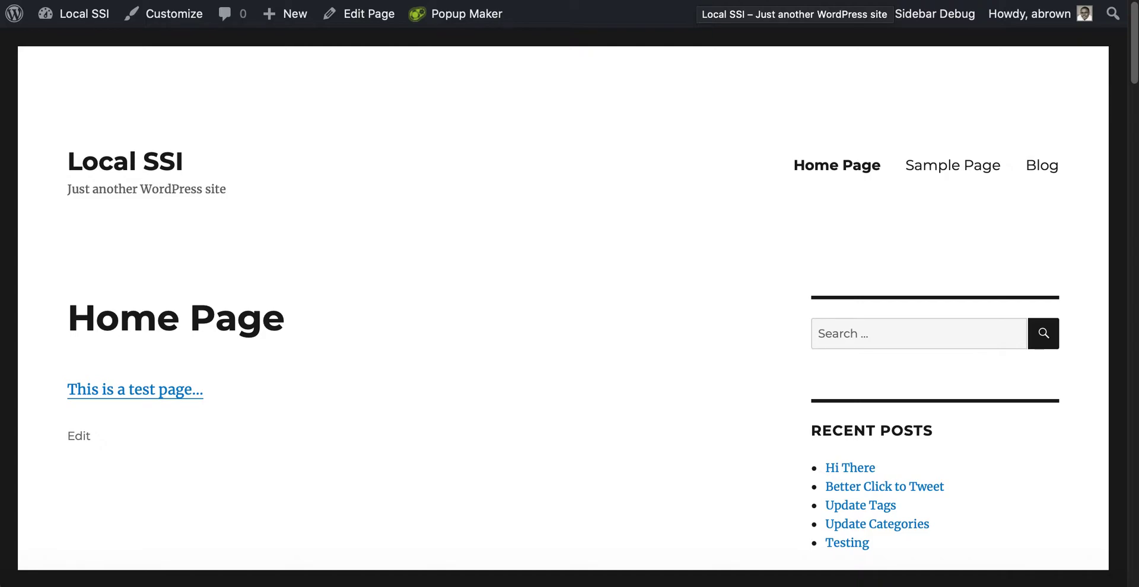
# - Open the local site's admin dashboard via the site name in the admin bar
pyautogui.click(86, 13)
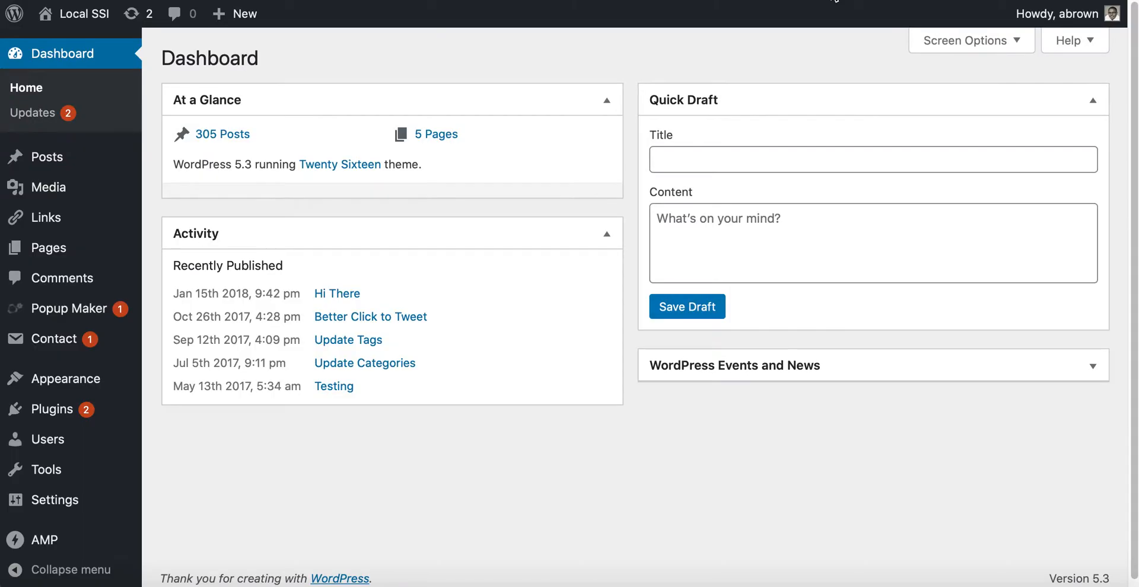
pyautogui.moveTo(382, 78)
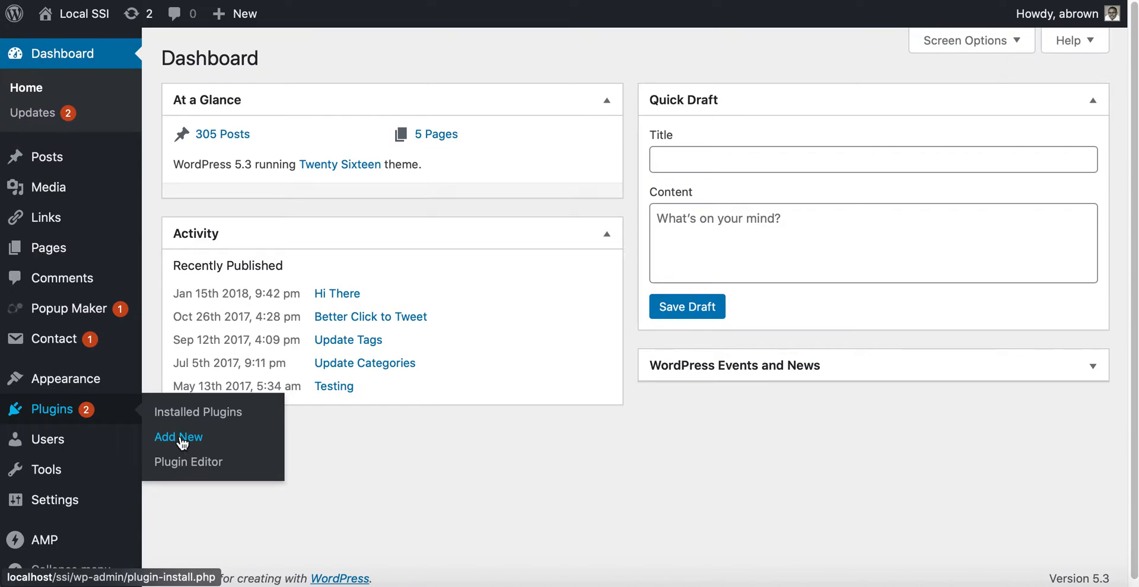
# - Search the plugin directory under Plugins > Add New for 'ultimate faq'
pyautogui.click(178, 437)
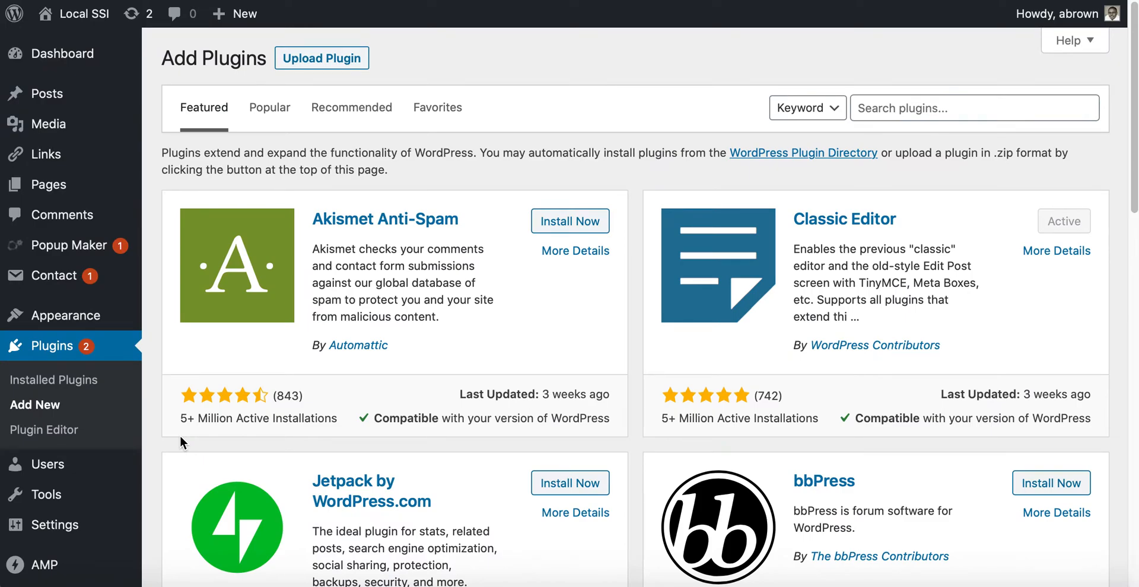
pyautogui.click(975, 108)
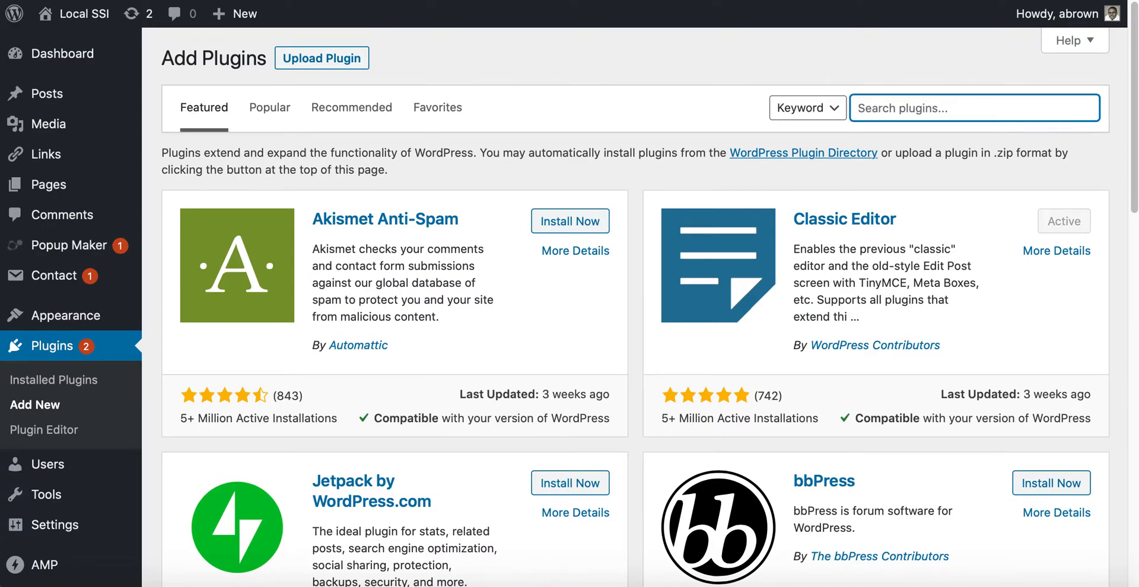
pyautogui.write('ultimate')
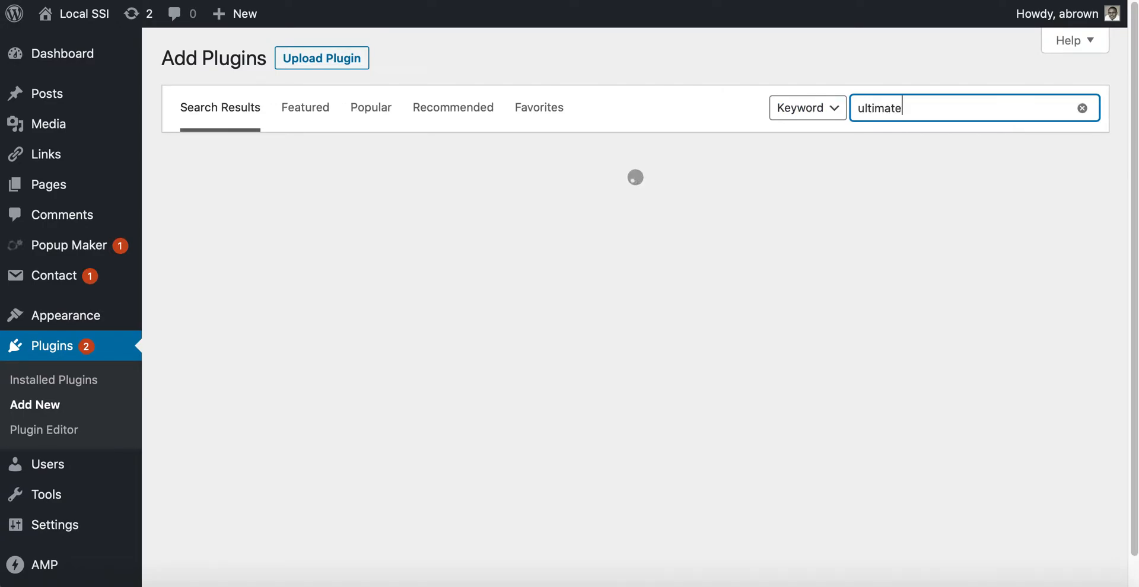
pyautogui.write('faw')
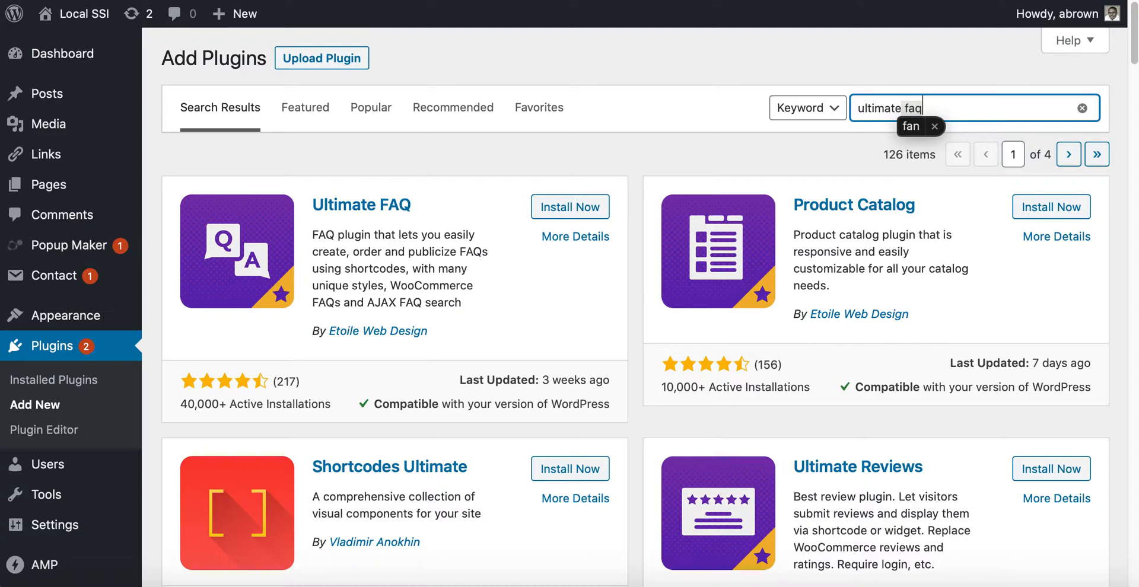
pyautogui.moveTo(345, 209)
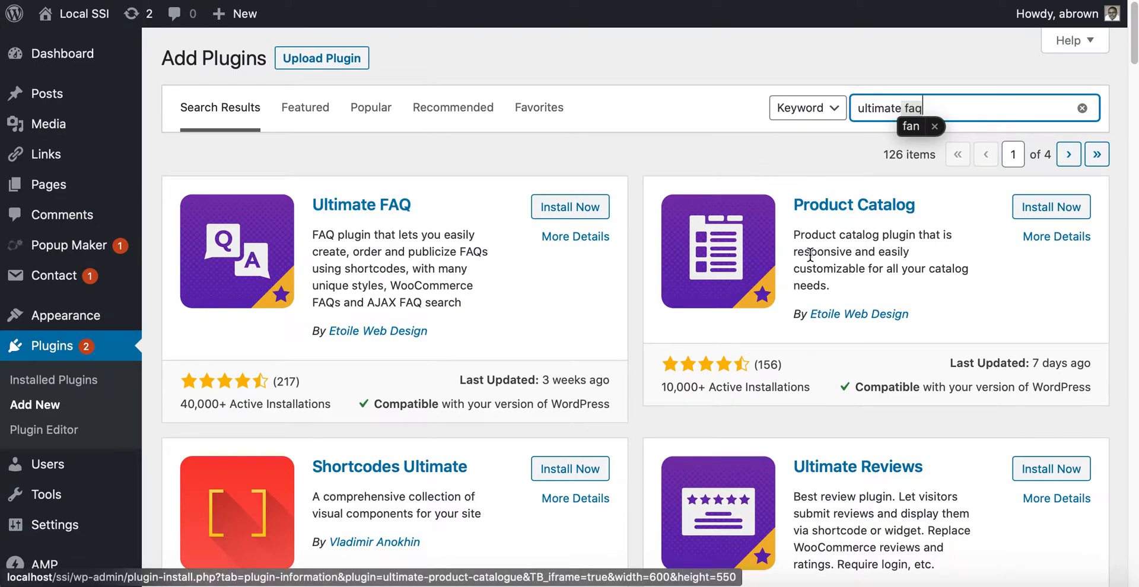
pyautogui.moveTo(803, 252)
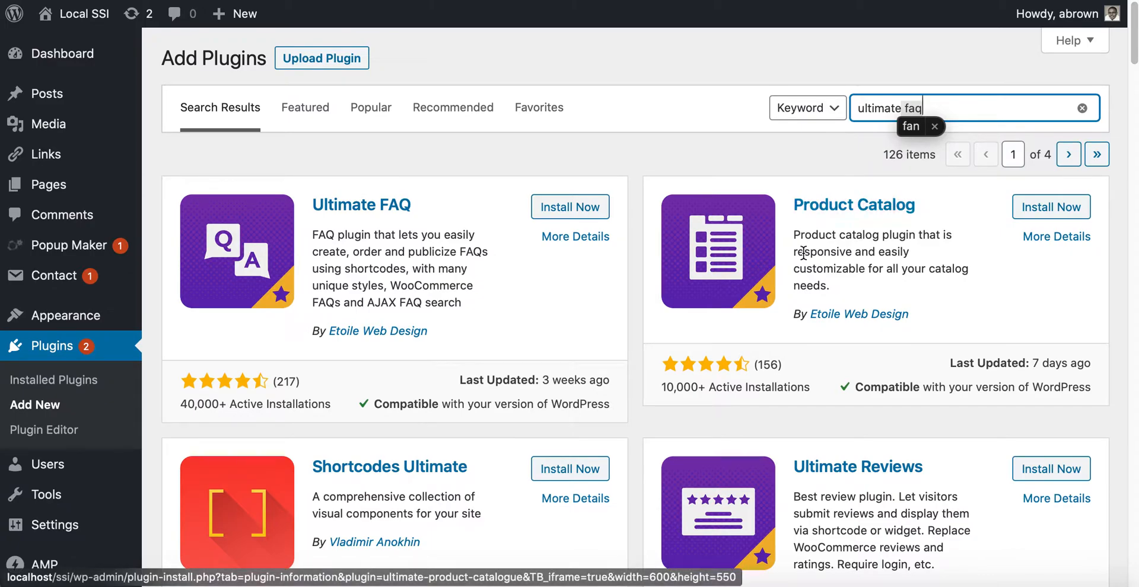
pyautogui.moveTo(836, 228)
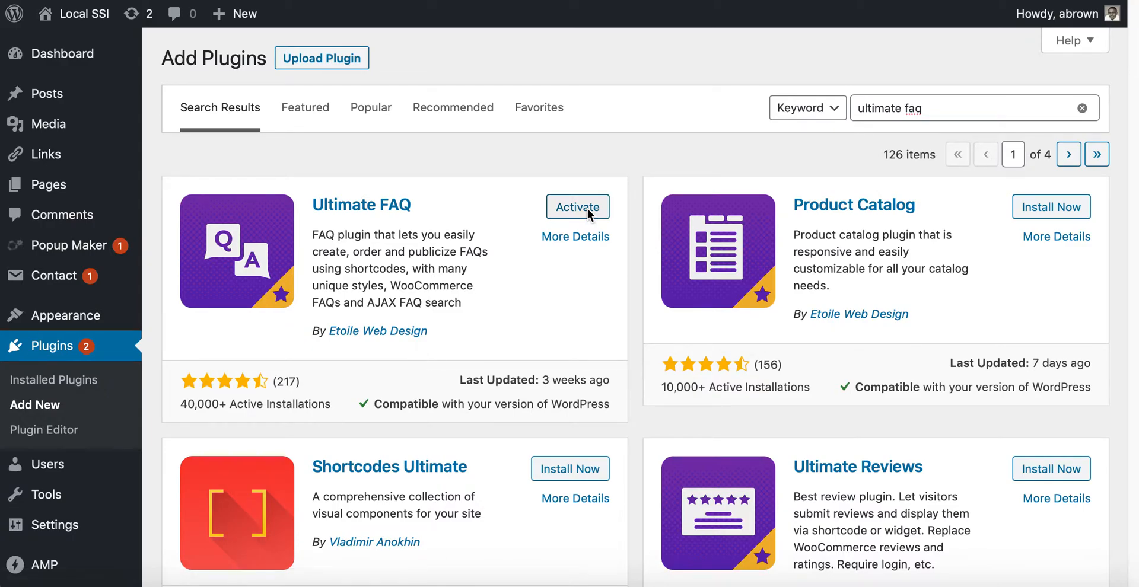
# - Activate Ultimate FAQ and add the 'Test' category in its setup wizard
pyautogui.click(578, 207)
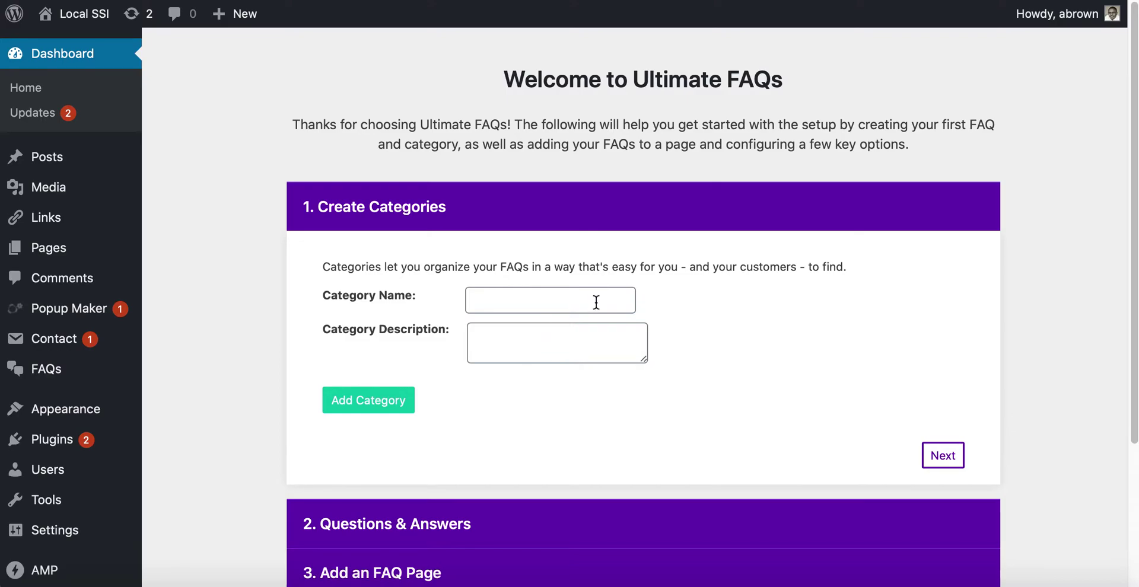
pyautogui.click(551, 300)
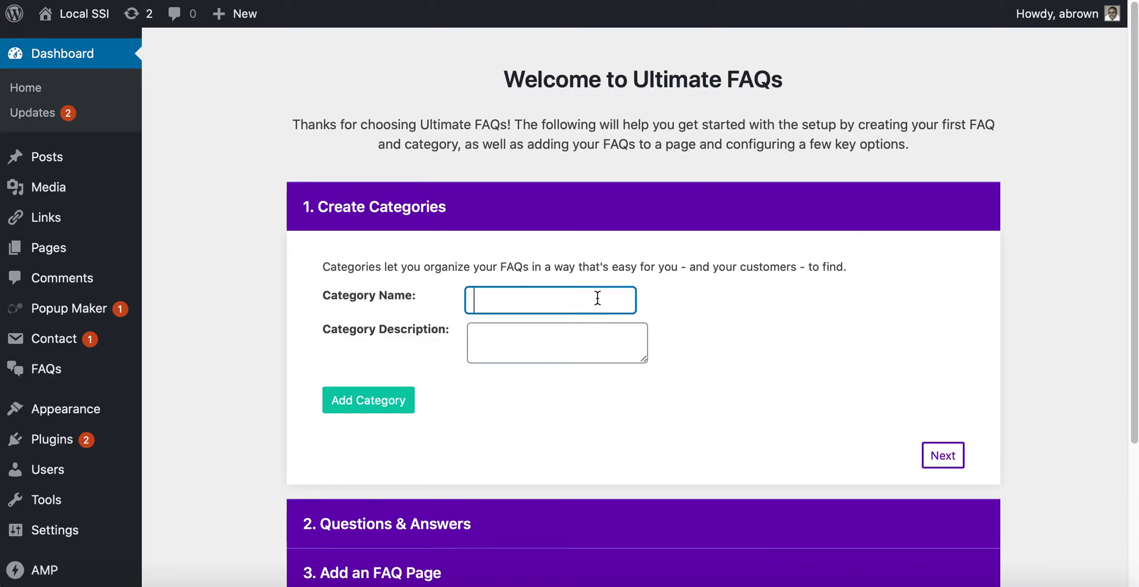
pyautogui.write('Test')
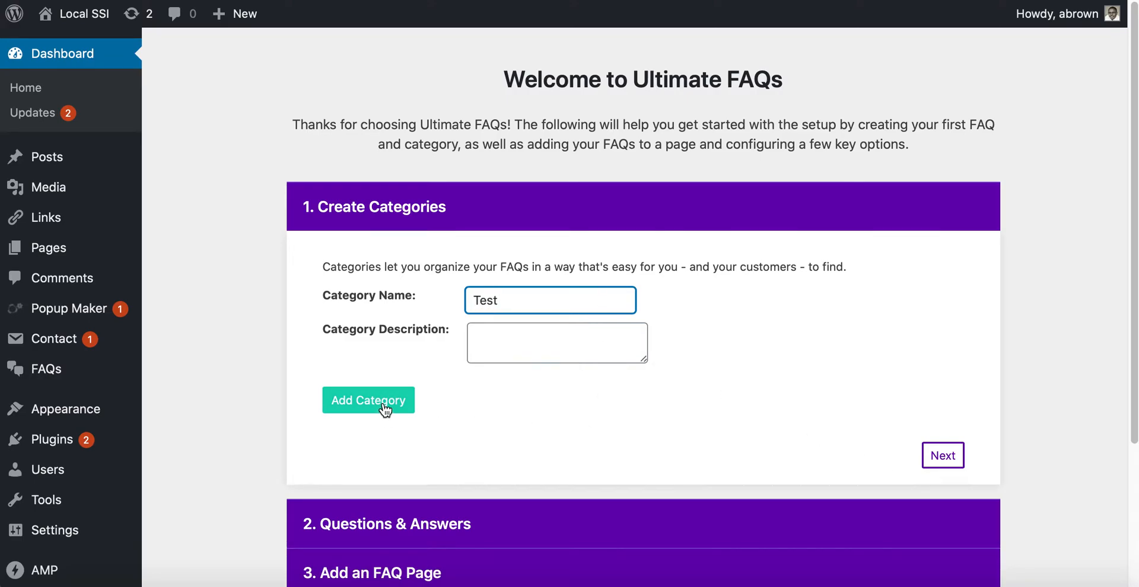
pyautogui.click(369, 401)
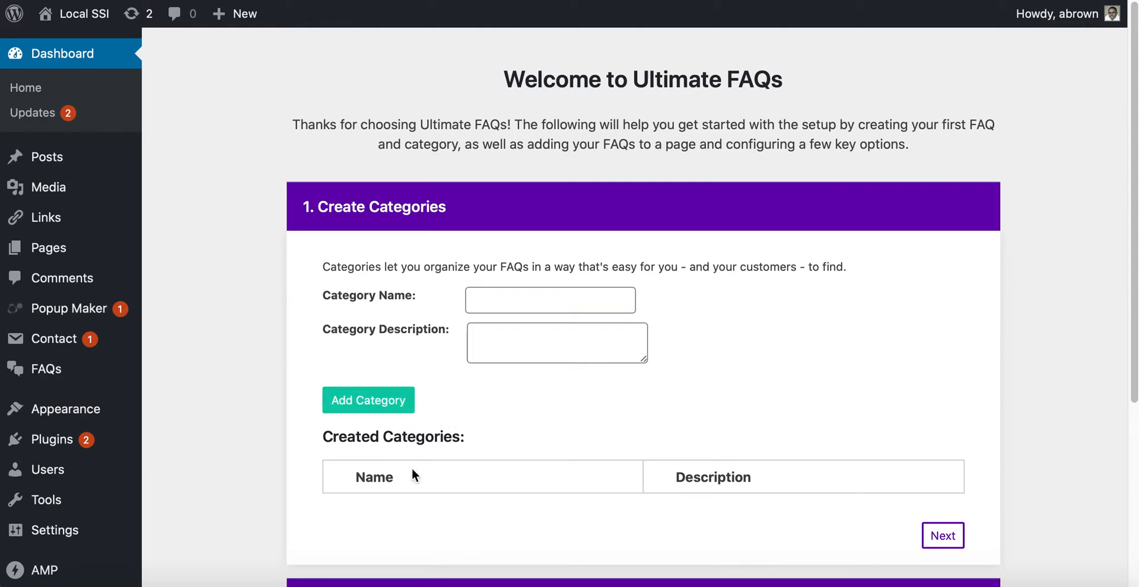
# - Add a second FAQ category named 'Test two'
pyautogui.scroll(-3)
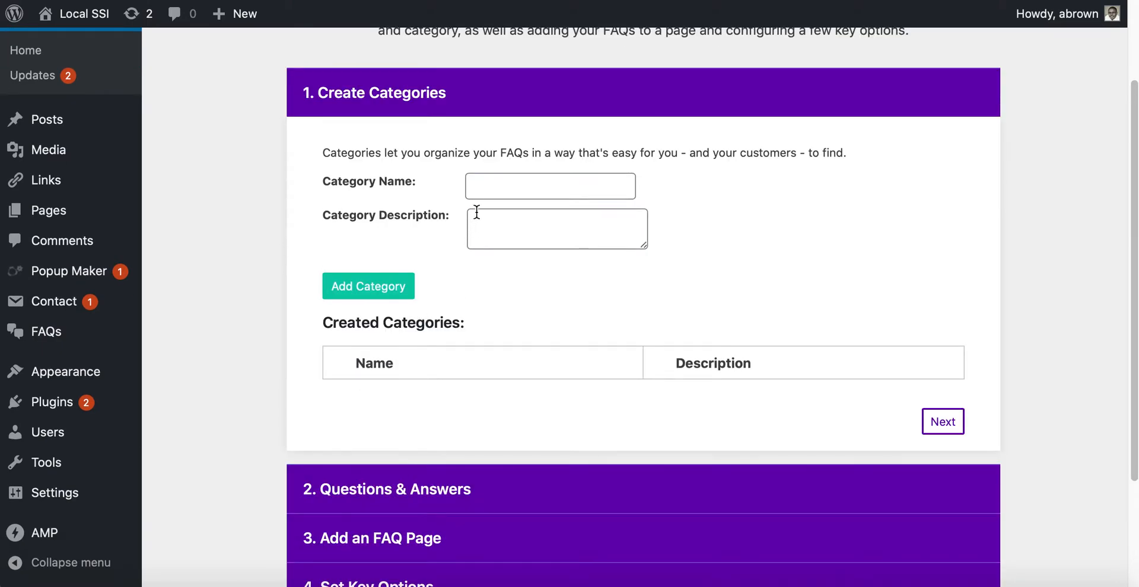
pyautogui.click(368, 286)
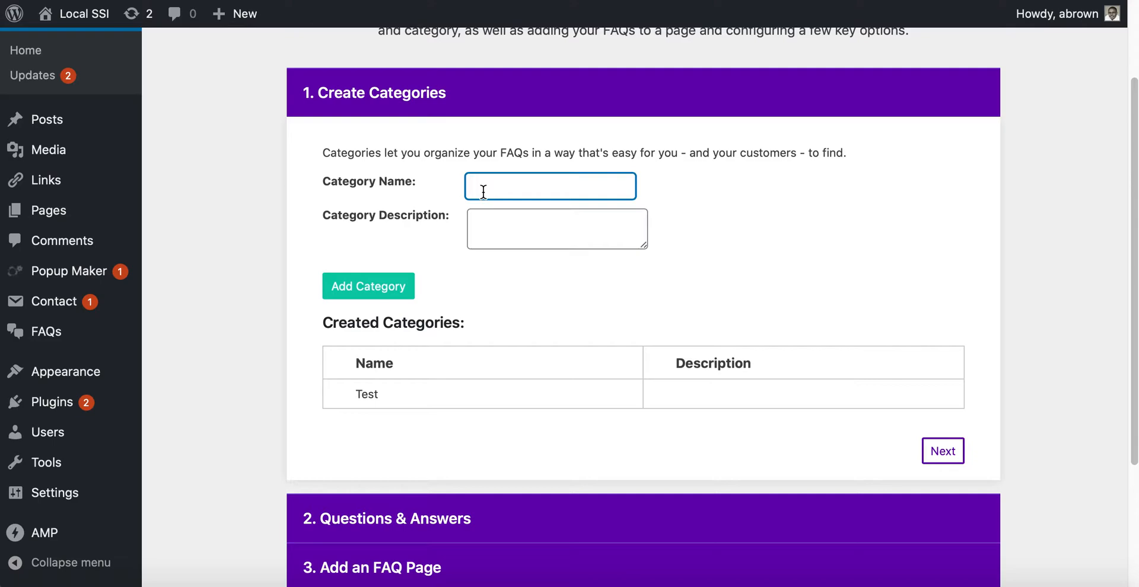
pyautogui.write('Test tw')
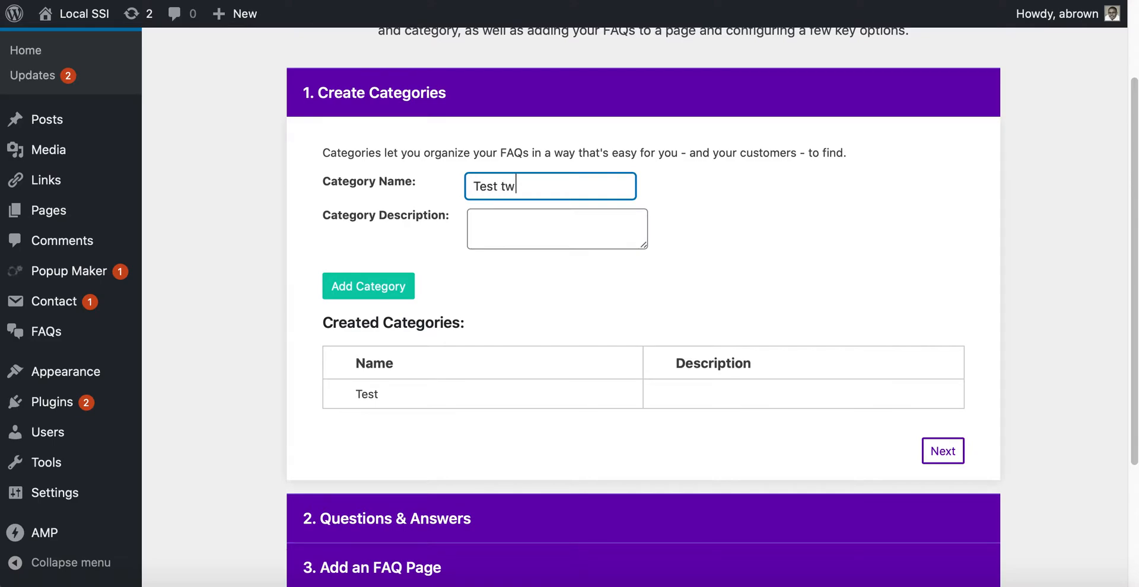
pyautogui.click(383, 295)
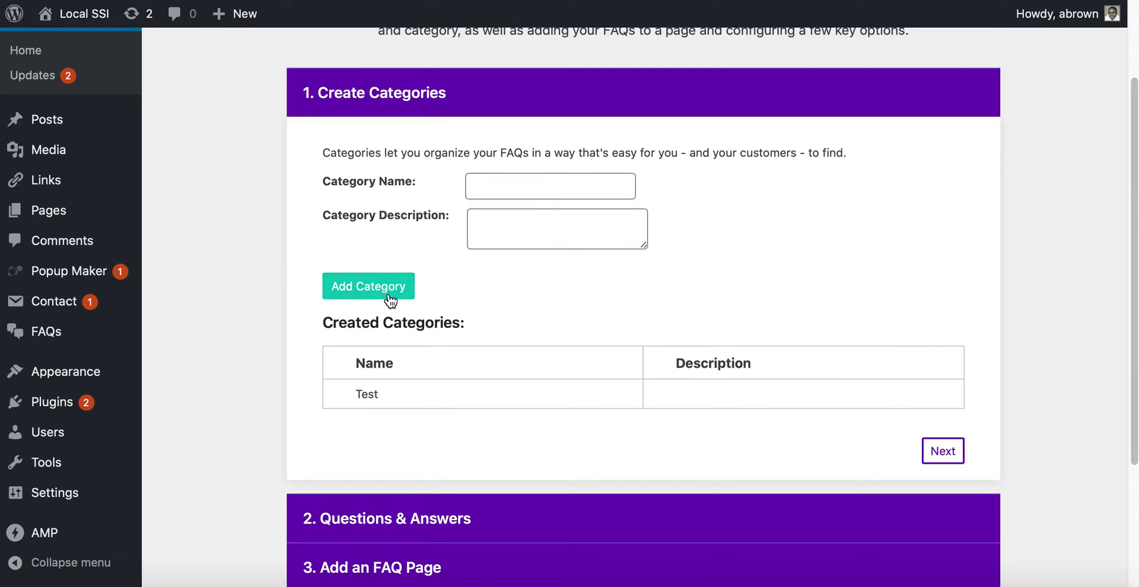
pyautogui.moveTo(453, 331)
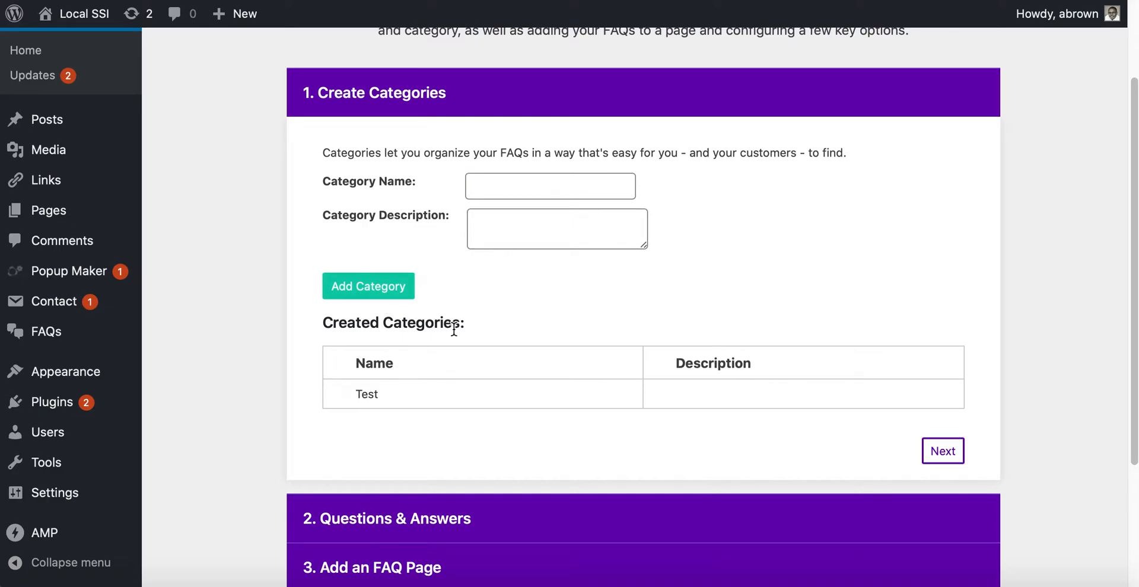
pyautogui.click(368, 287)
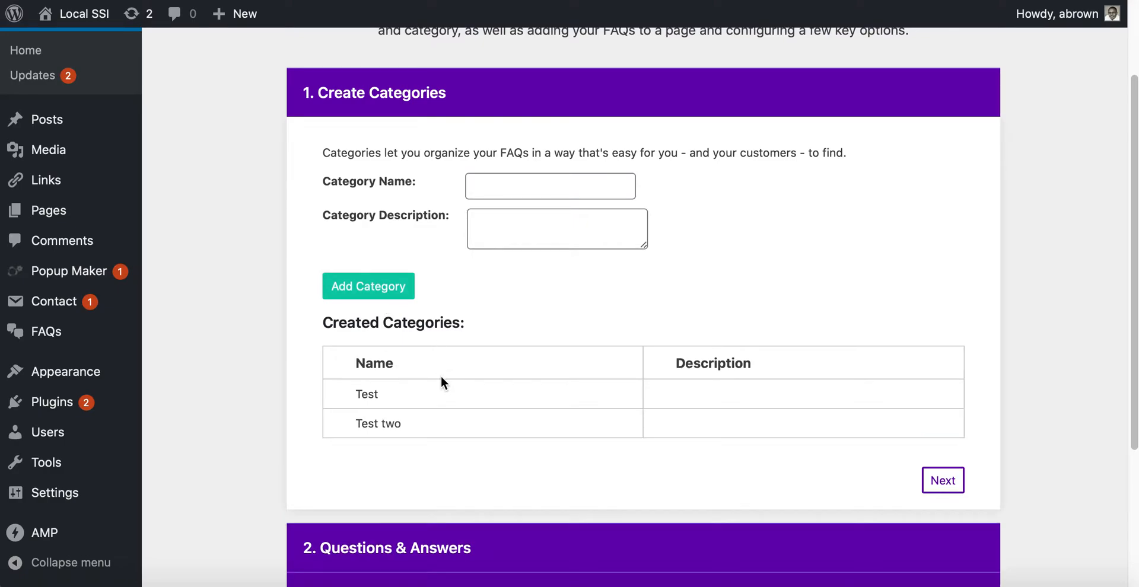
# - Enter the first question, 'How to add a FAQ to WordPress website'
pyautogui.click(943, 482)
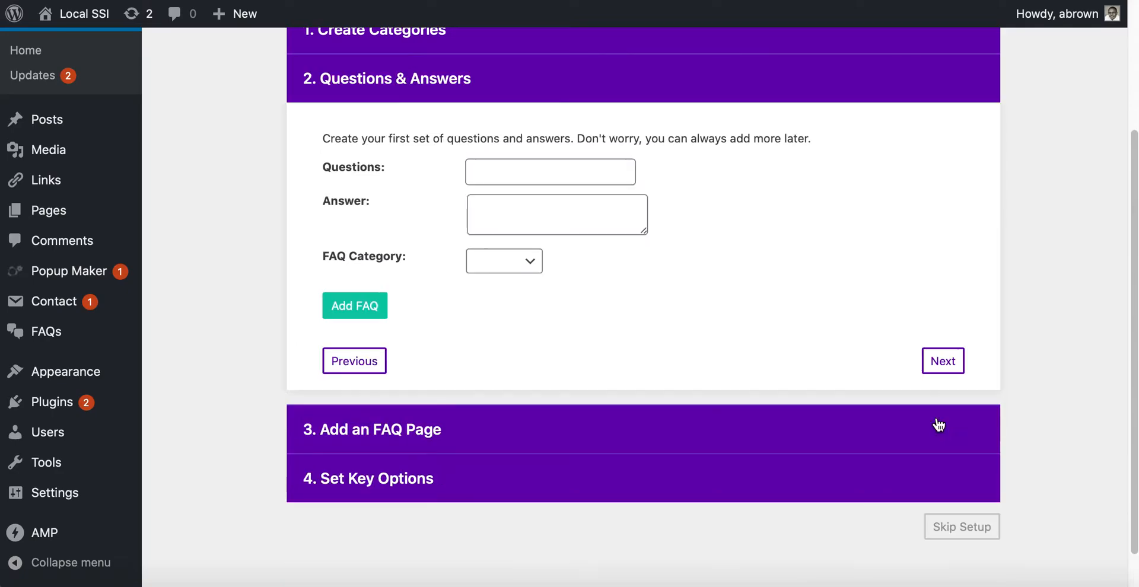
pyautogui.click(550, 172)
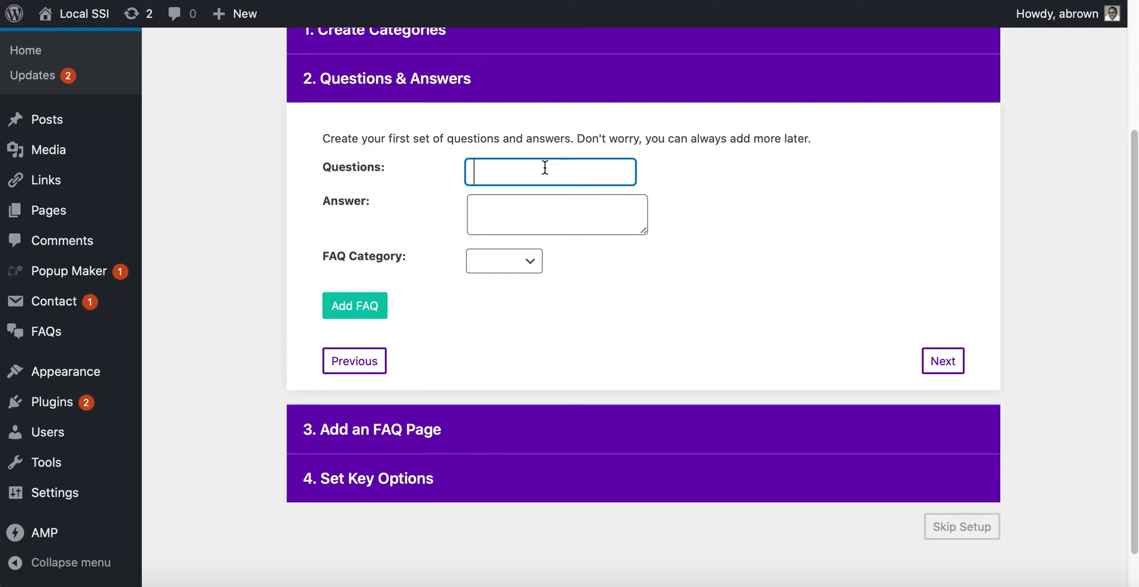
pyautogui.write('How to add a')
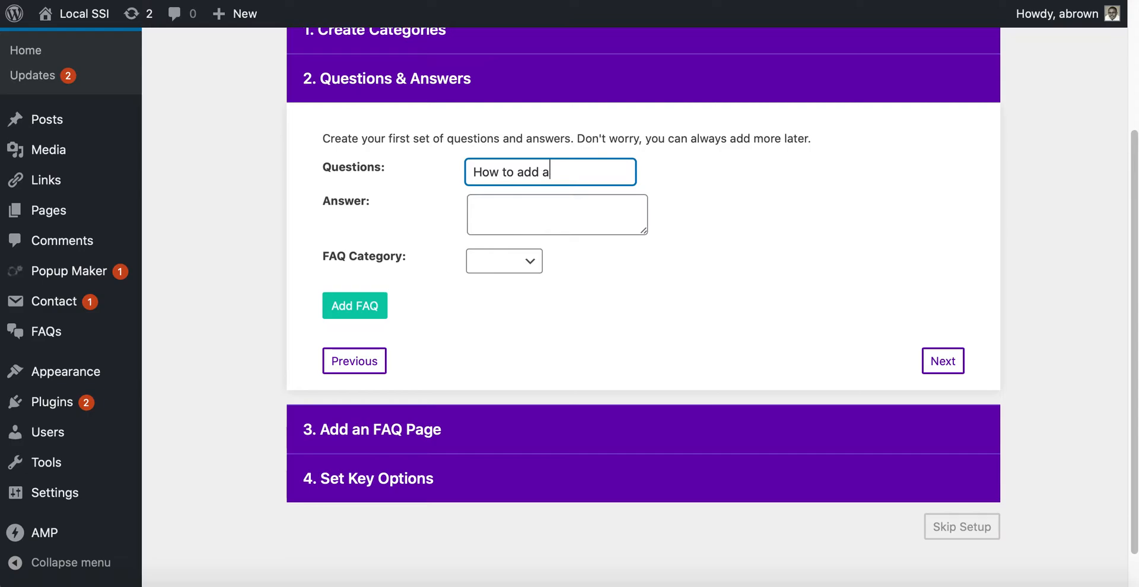
pyautogui.write('FAW')
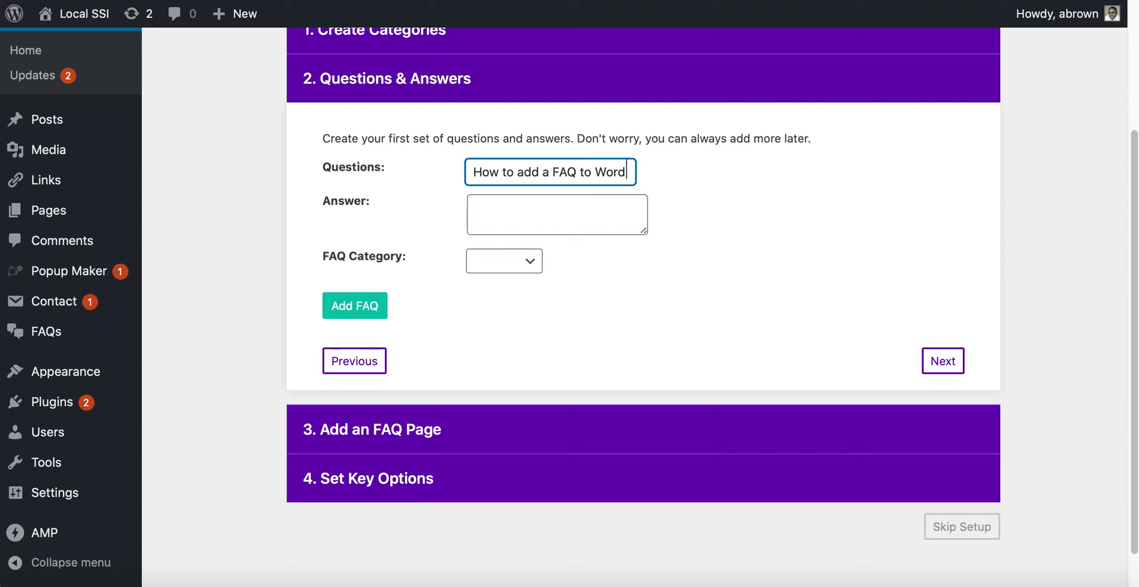
pyautogui.write('FAQ to WordPress website')
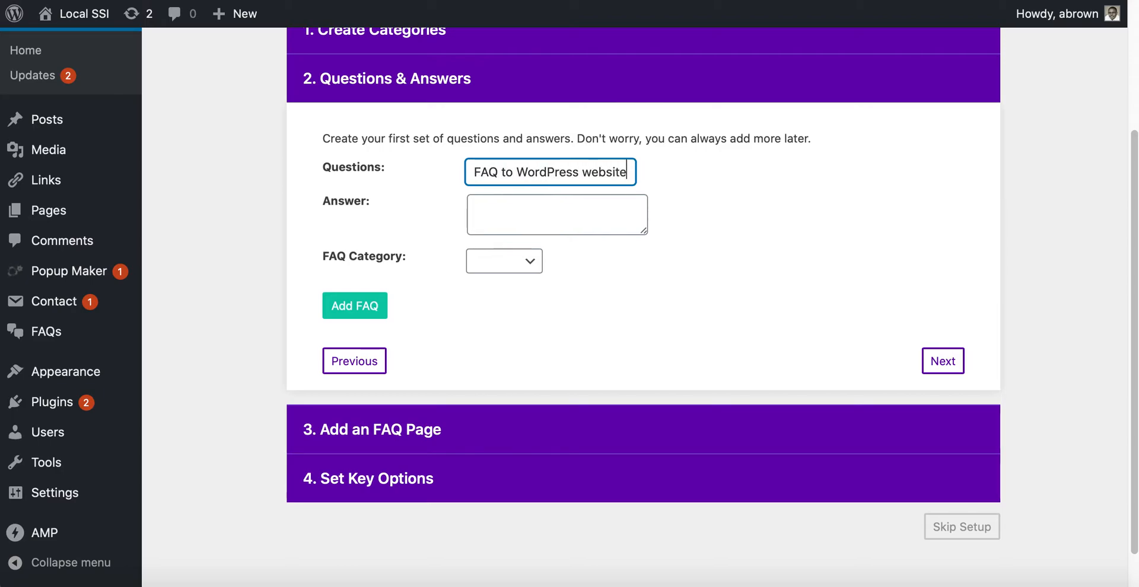
pyautogui.write('How to add a FAQ to WordPress')
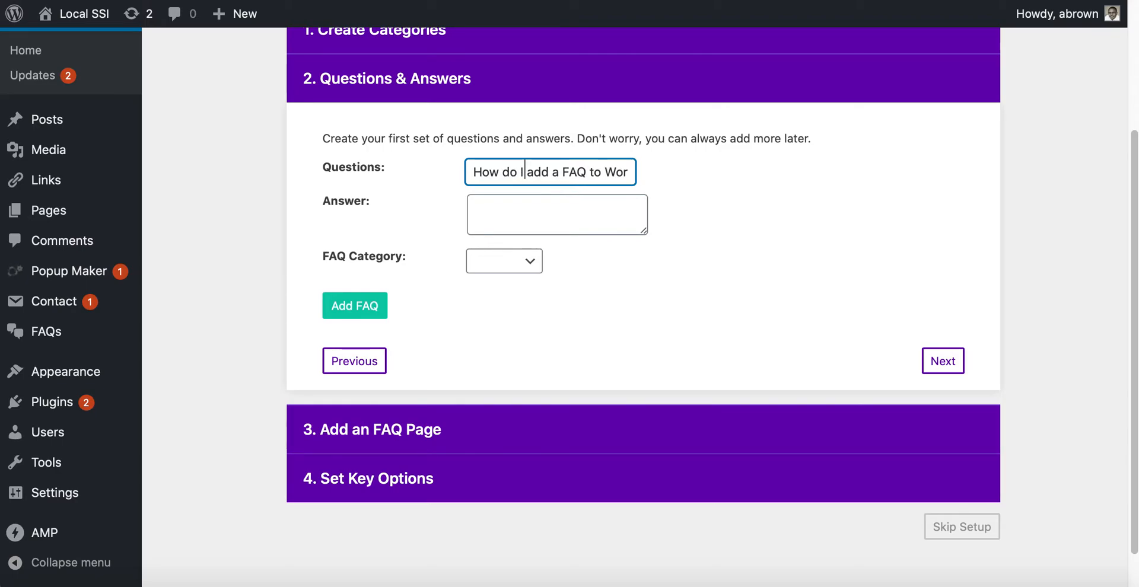
# - Answer 'Use the Ultimate Plugin!' and assign the FAQ to the Test category
pyautogui.click(556, 214)
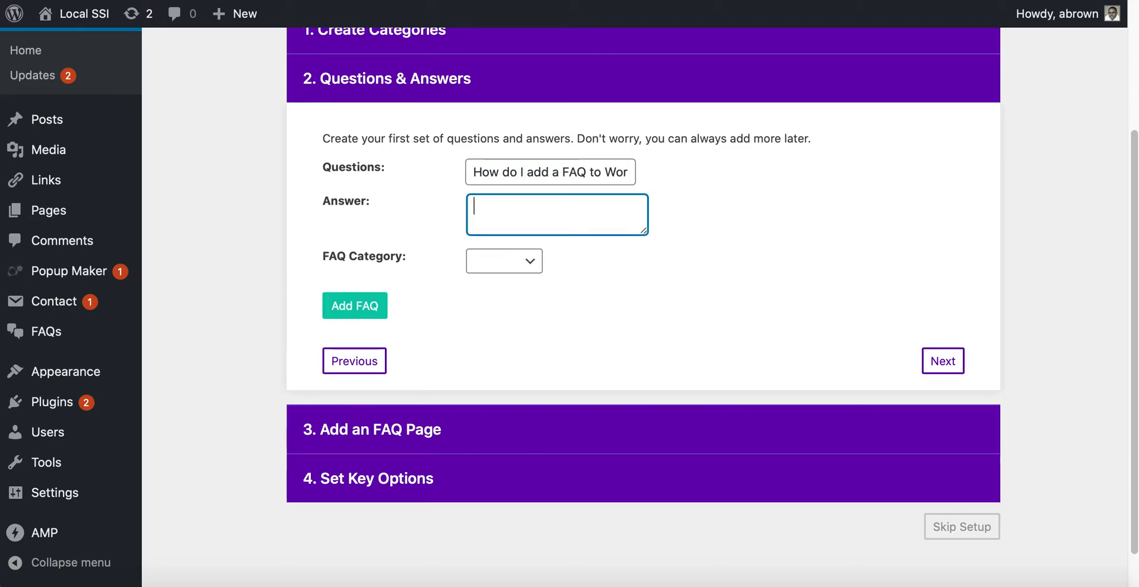
pyautogui.write('Use the Ultimate Plugin!')
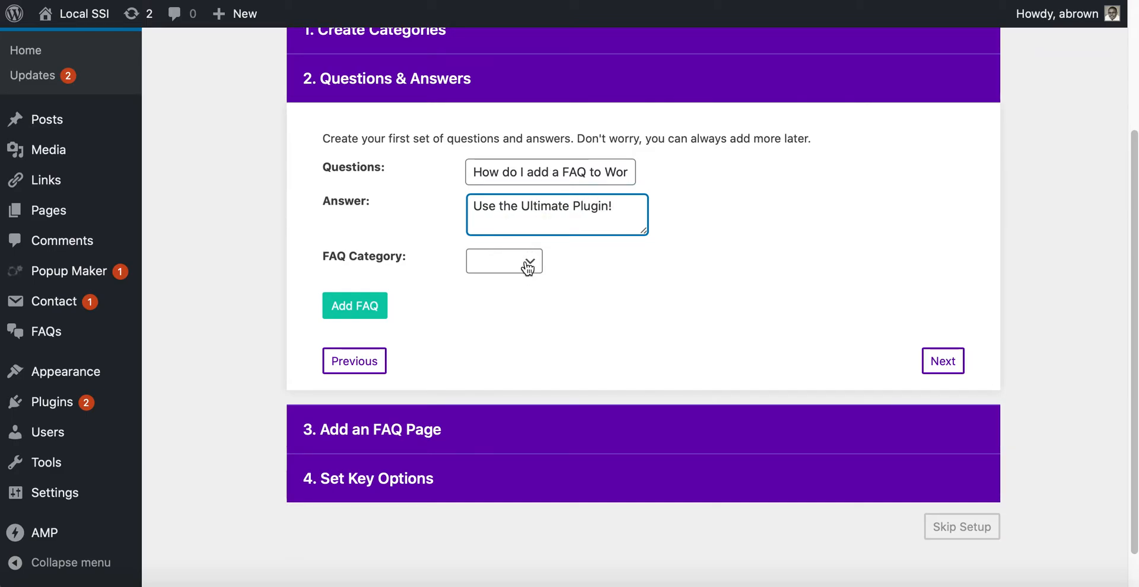
pyautogui.click(505, 261)
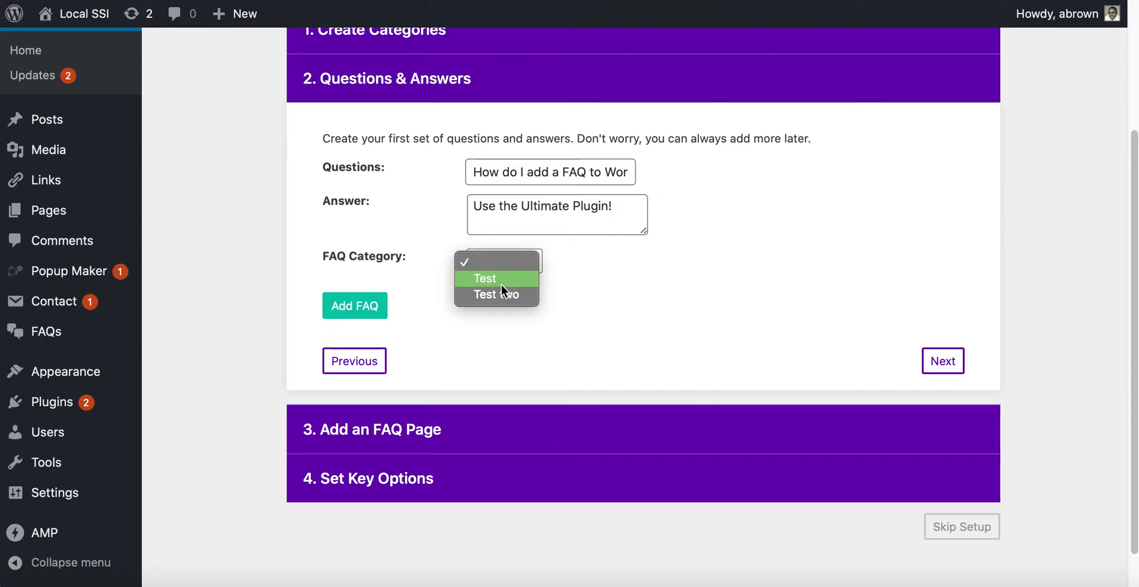
pyautogui.click(355, 306)
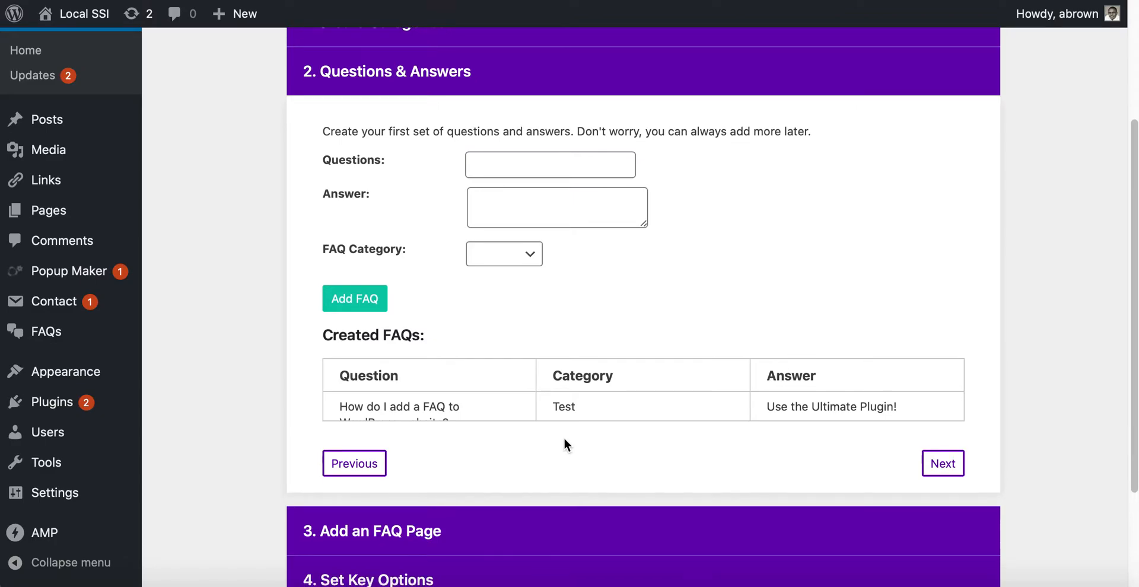
pyautogui.scroll(-3)
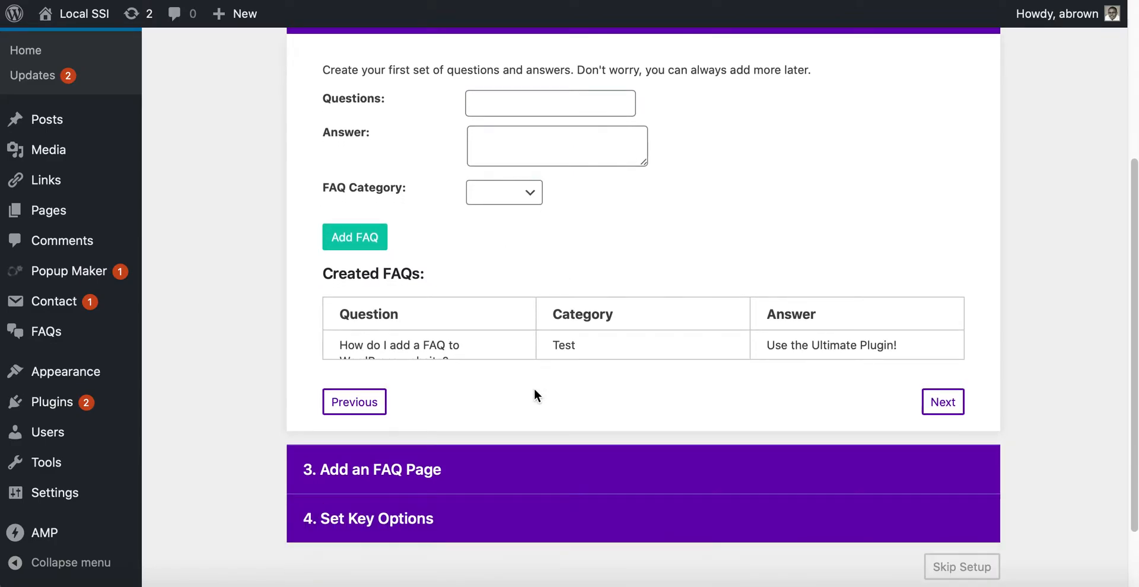
pyautogui.scroll(-3)
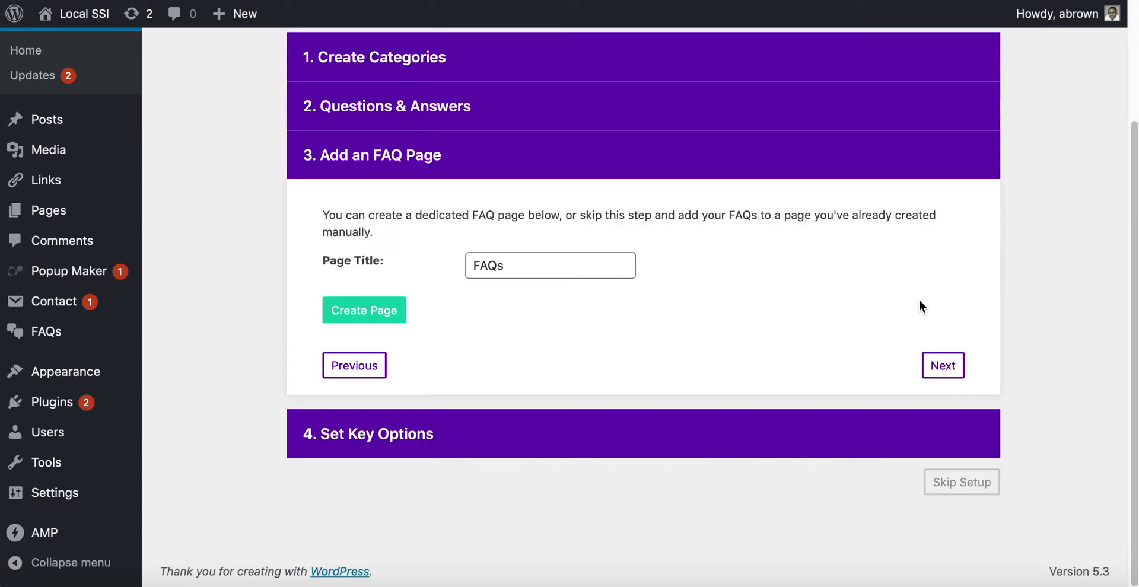
pyautogui.moveTo(455, 269)
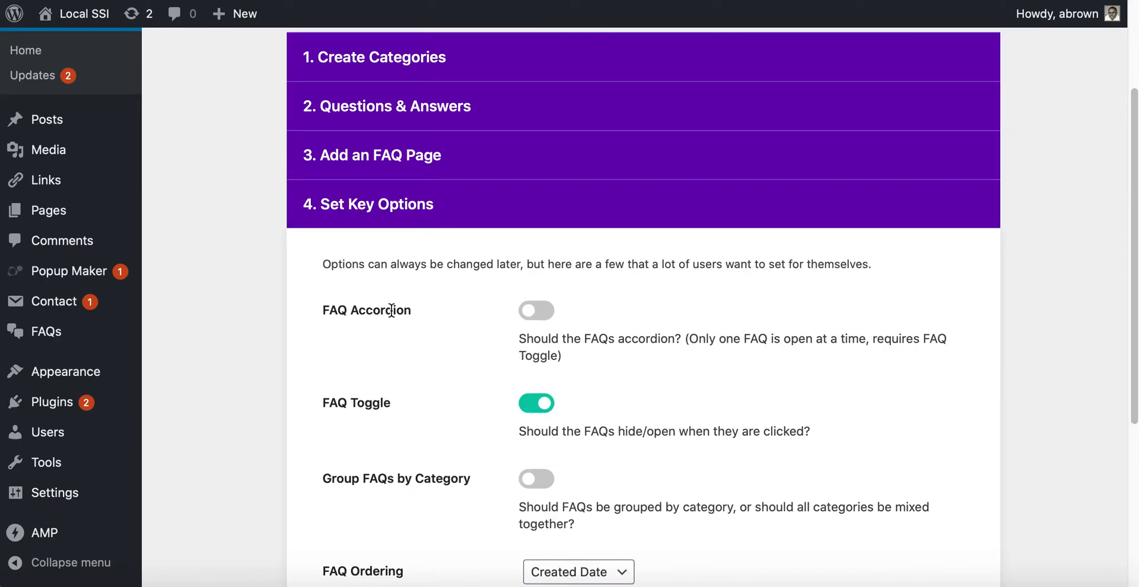
# - Turn on Group FAQs by Category, keeping accordion off and ordering by created date
pyautogui.scroll(-3)
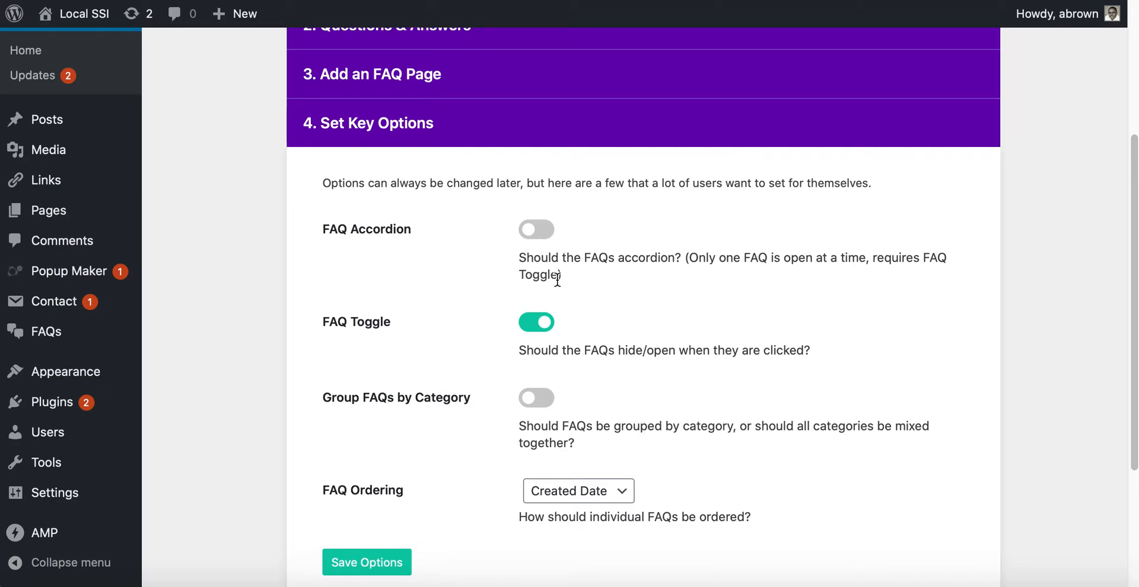
pyautogui.moveTo(542, 247)
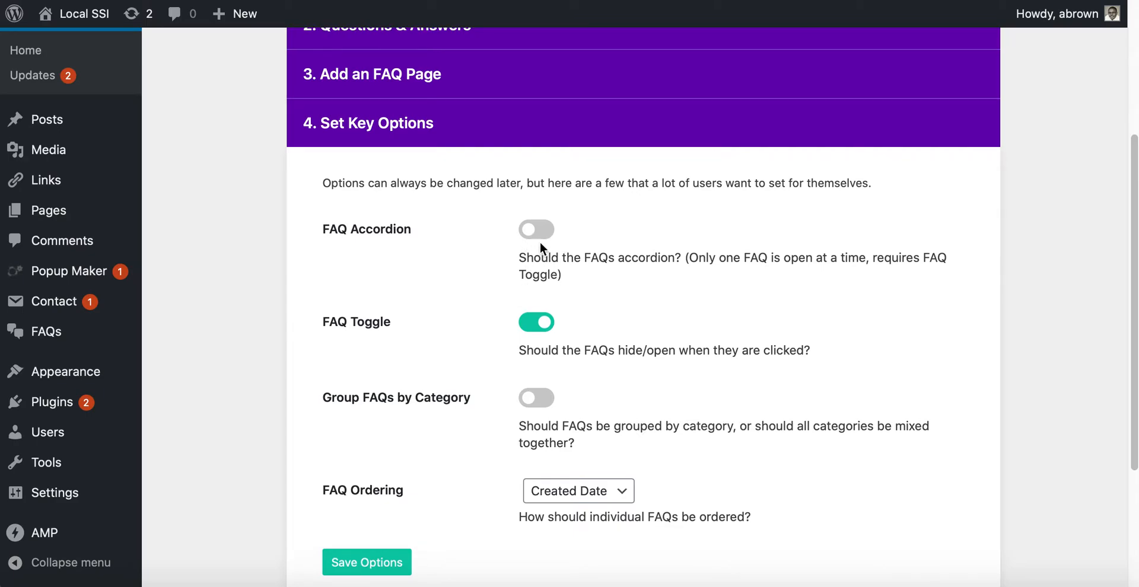
pyautogui.click(537, 230)
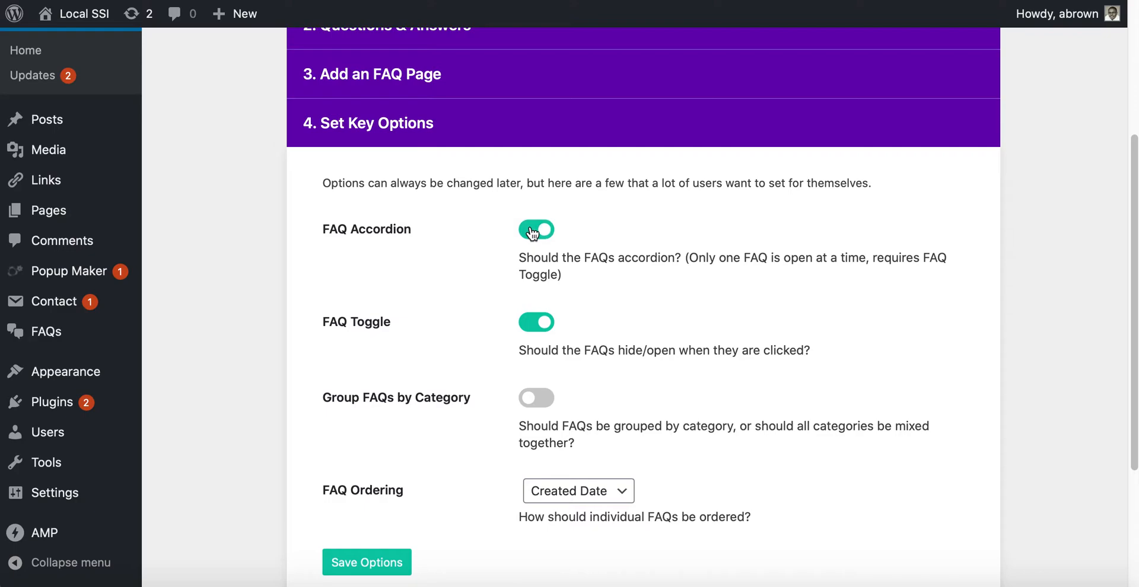
pyautogui.click(536, 230)
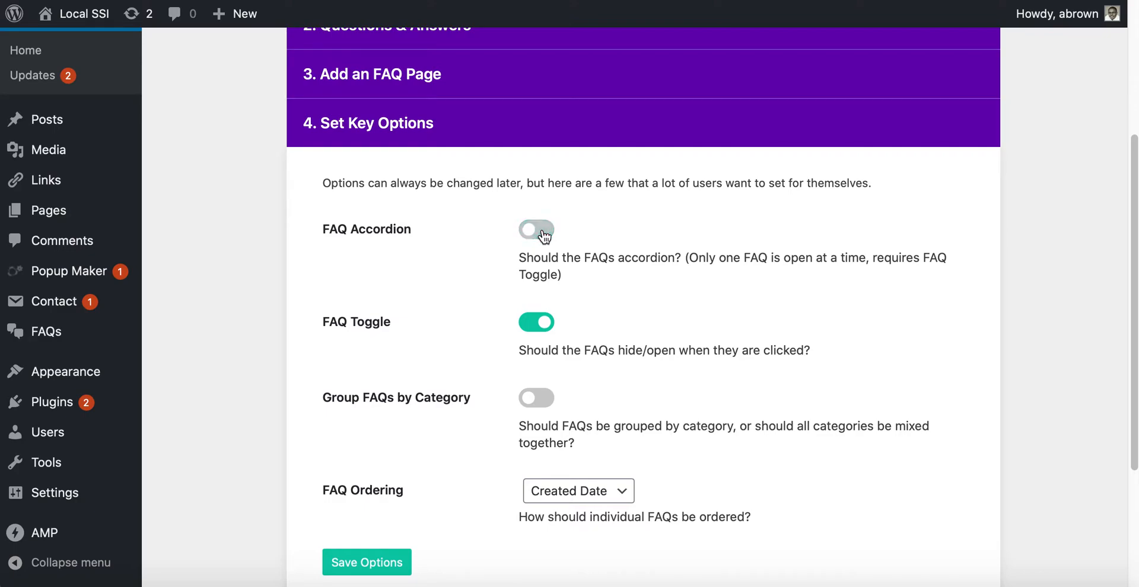
pyautogui.moveTo(748, 274)
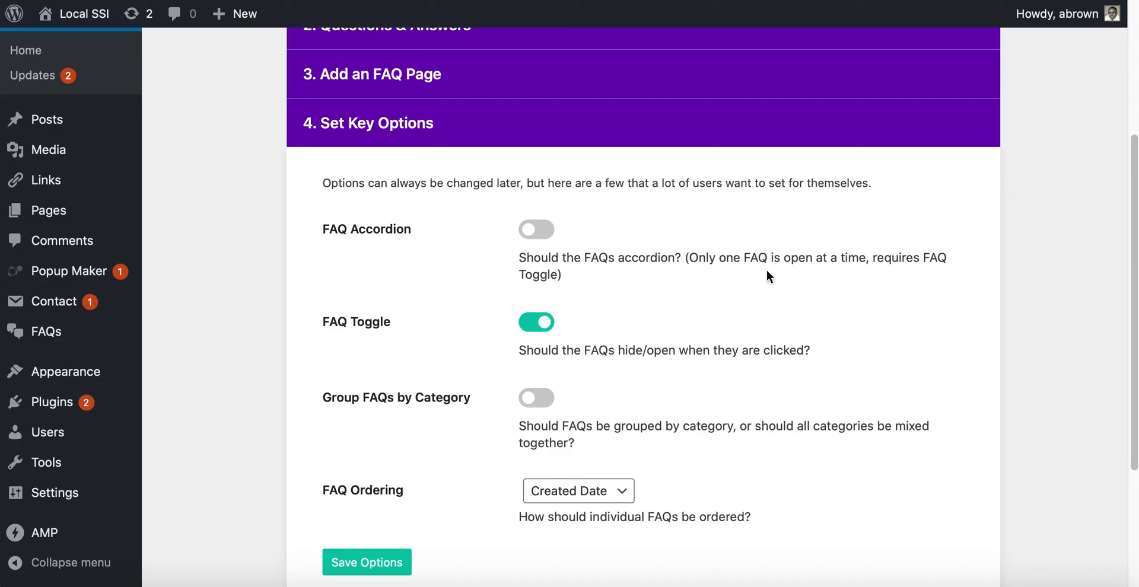
pyautogui.scroll(-3)
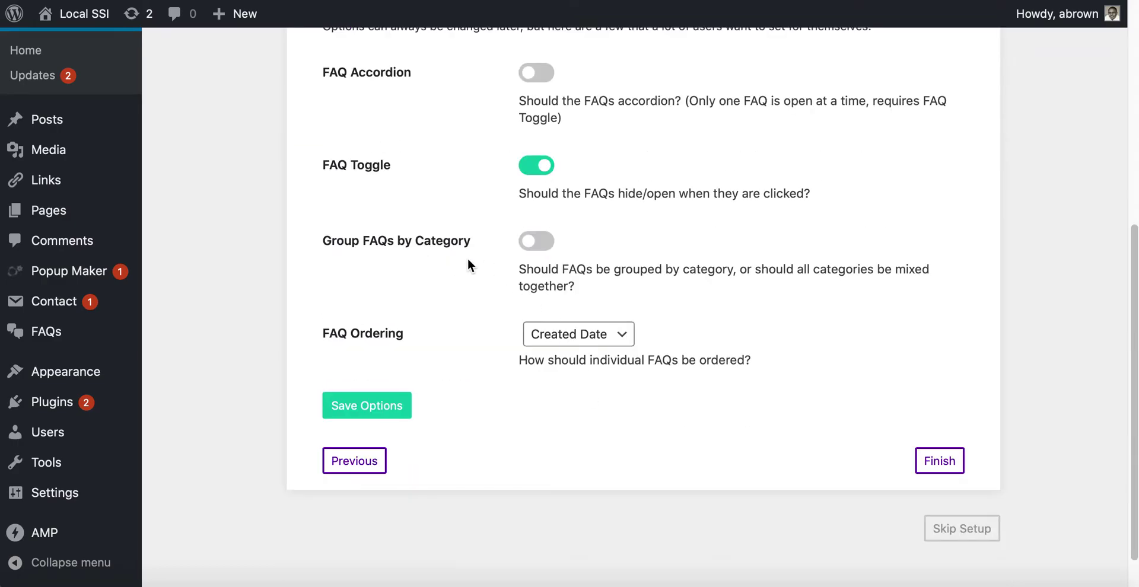
pyautogui.click(537, 241)
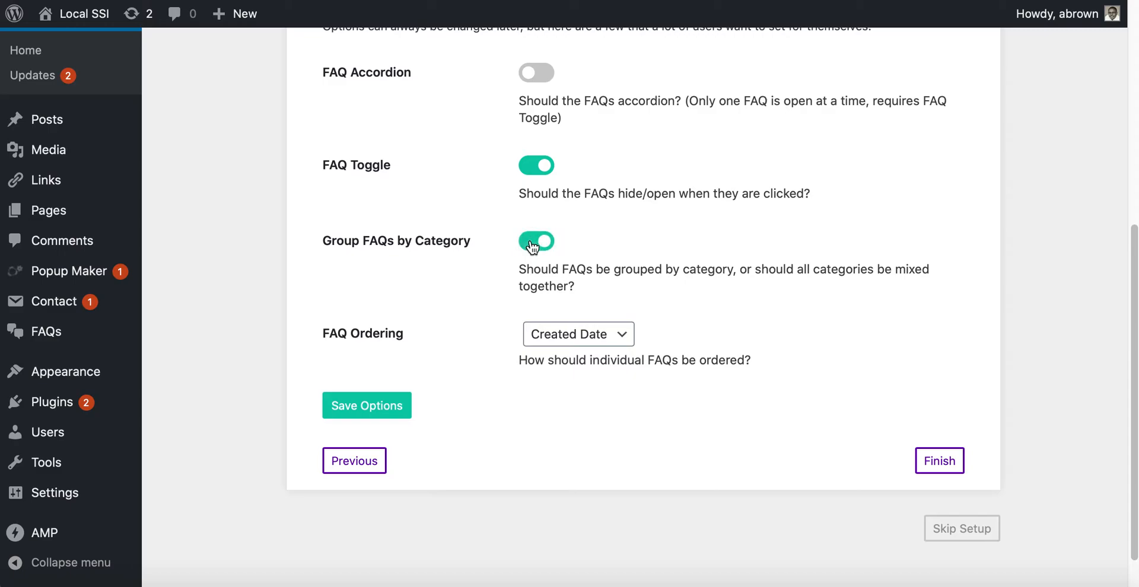
pyautogui.click(577, 334)
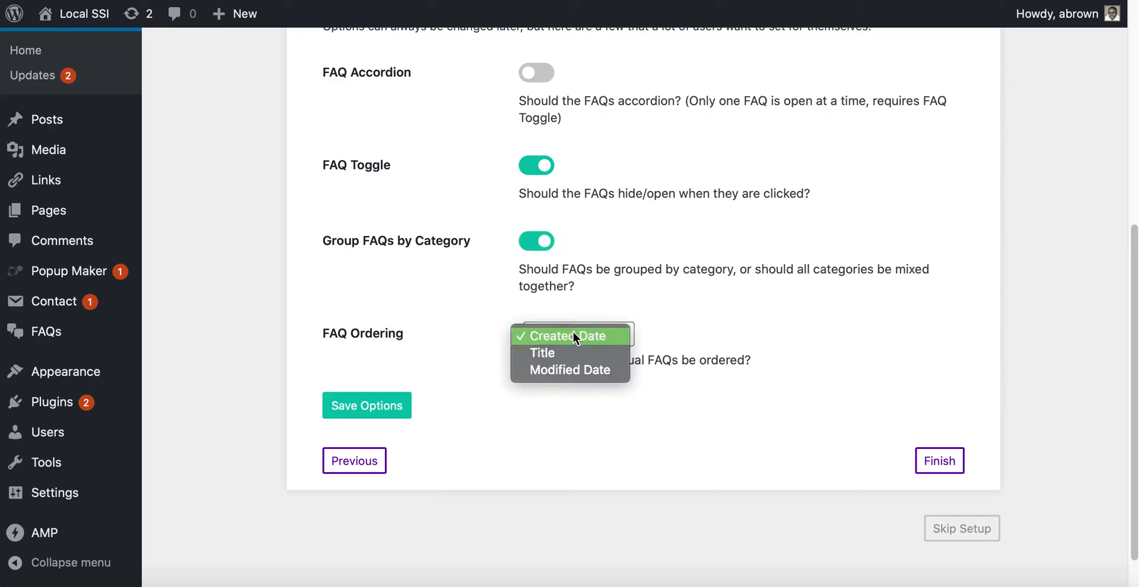
pyautogui.click(570, 337)
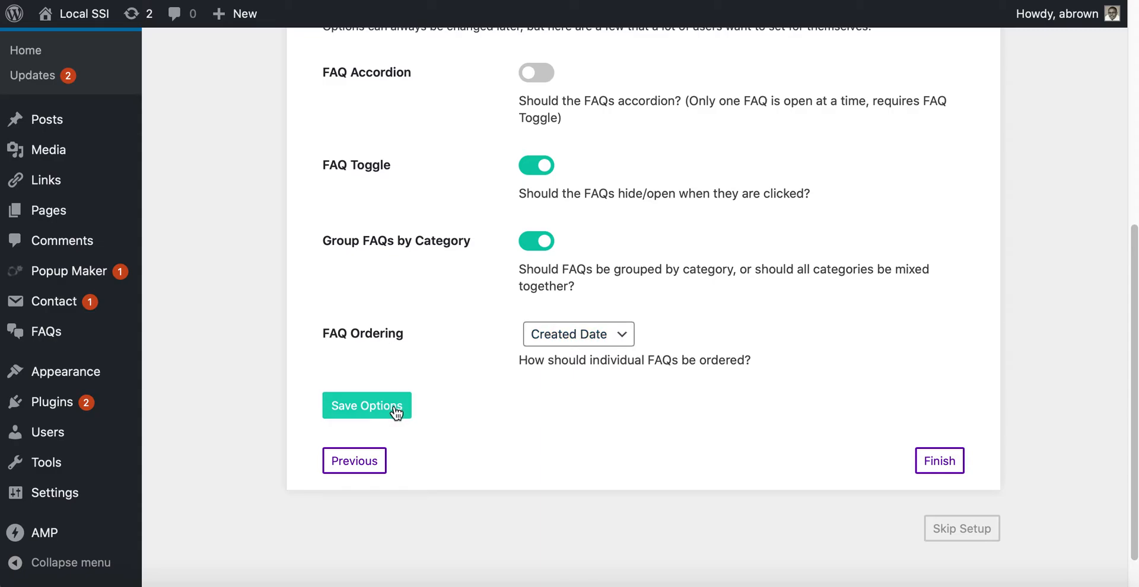
# - Save the FAQ options, finish the wizard, and skip the intro slides
pyautogui.click(367, 405)
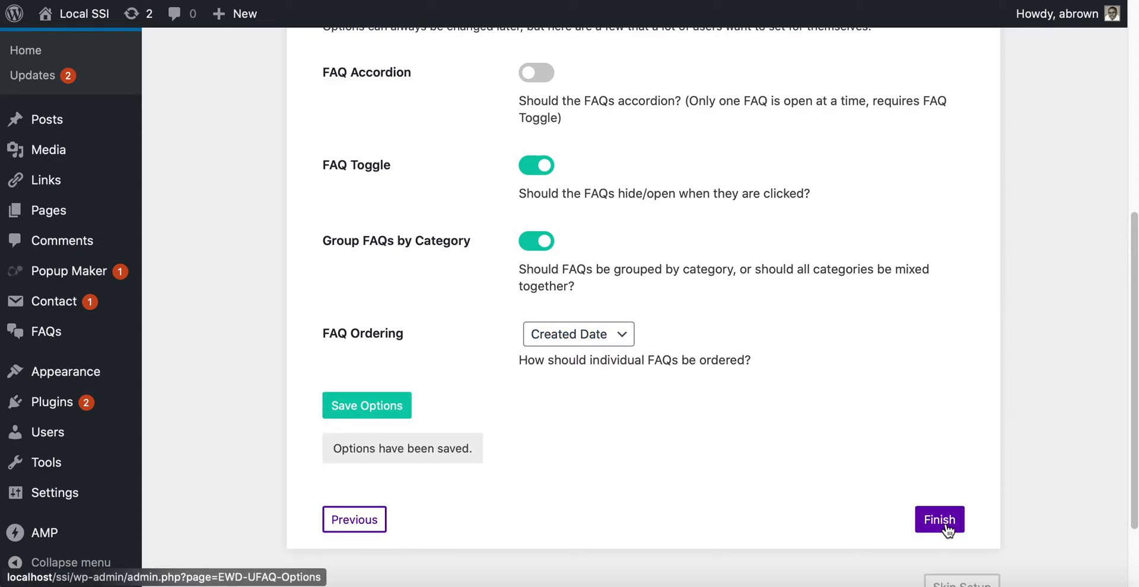
pyautogui.click(939, 520)
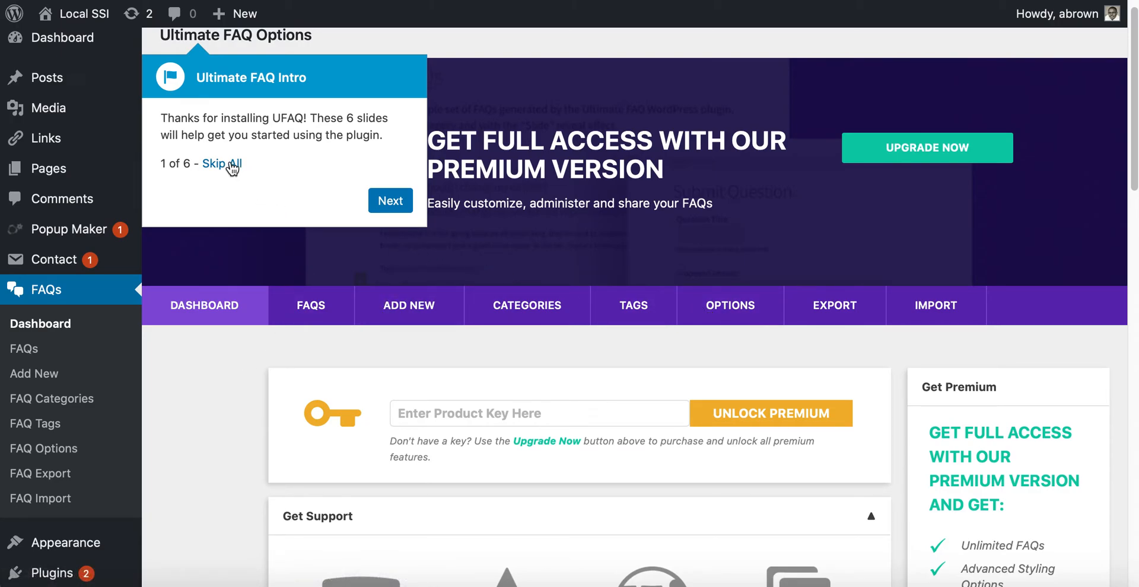
pyautogui.click(221, 164)
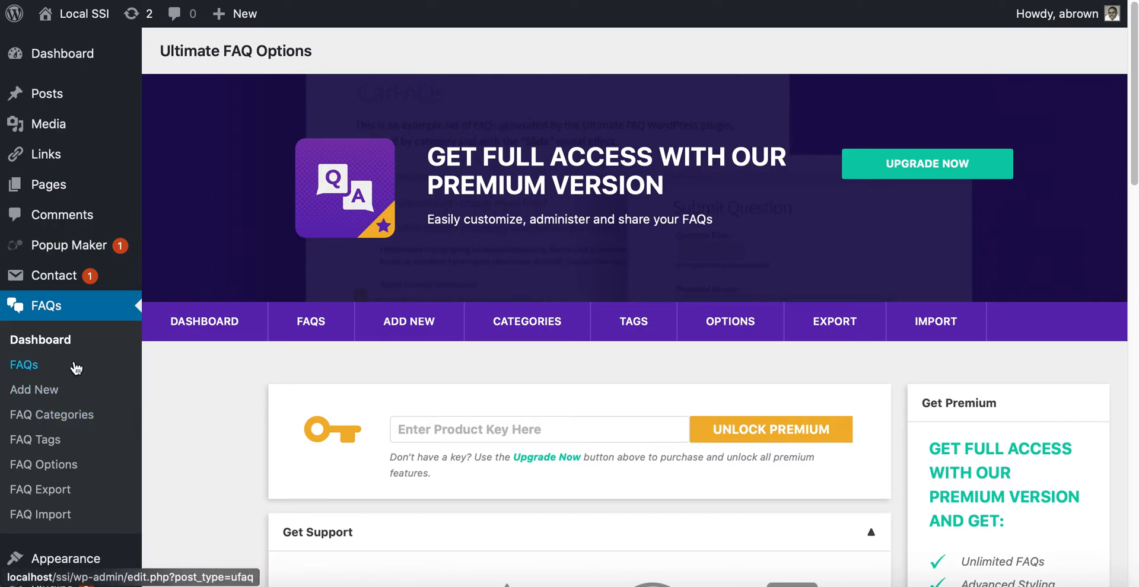
pyautogui.moveTo(31, 370)
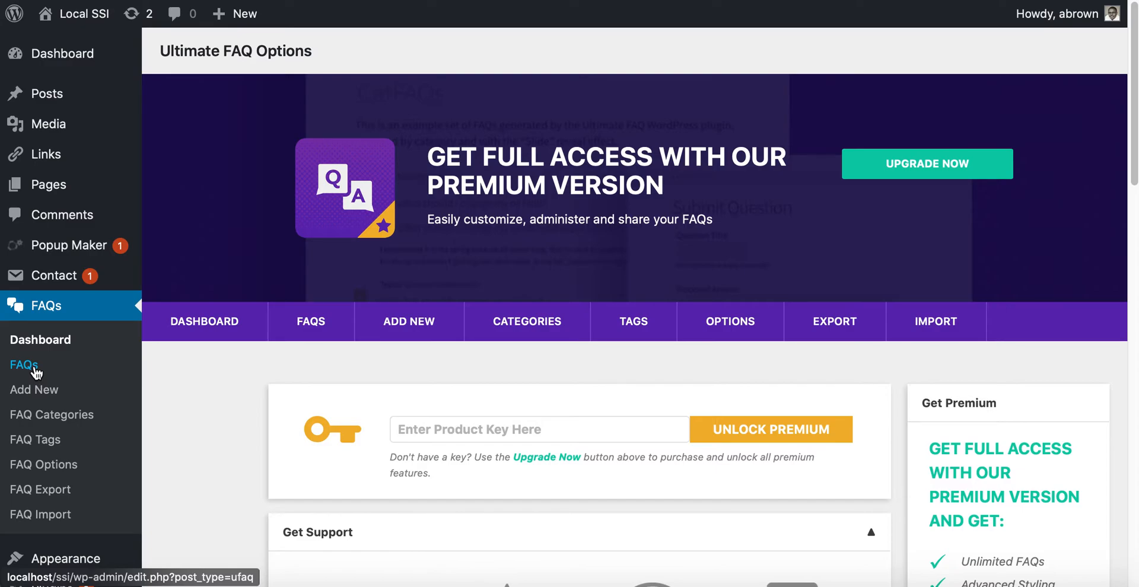
# - In Appearance > Menus, add FAQs, drag it above Blog, and save the Main menu
pyautogui.scroll(-3)
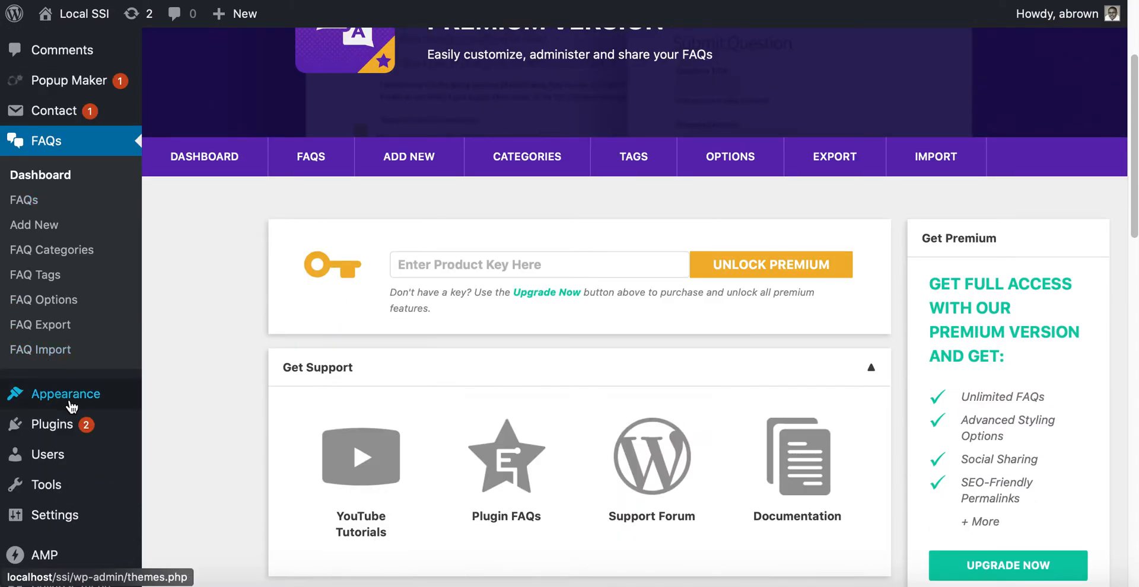
pyautogui.moveTo(66, 394)
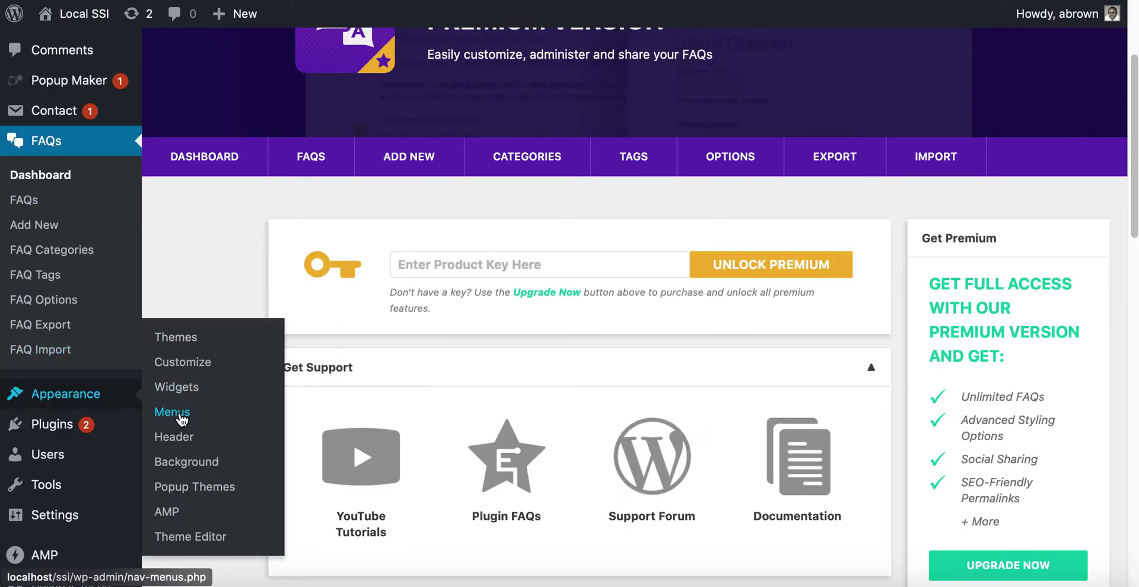
pyautogui.click(173, 413)
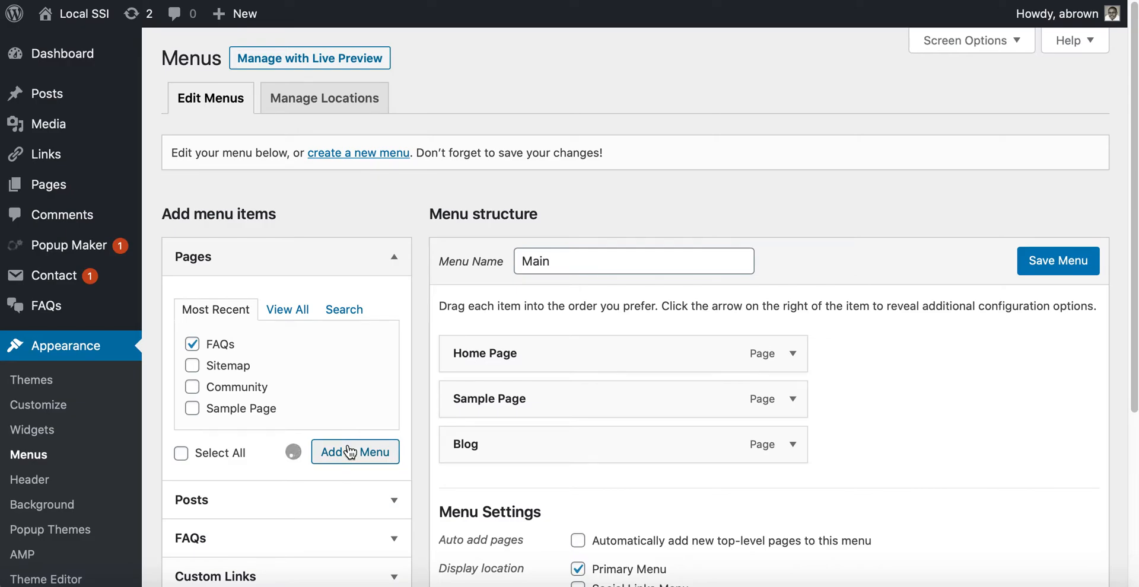
pyautogui.click(355, 452)
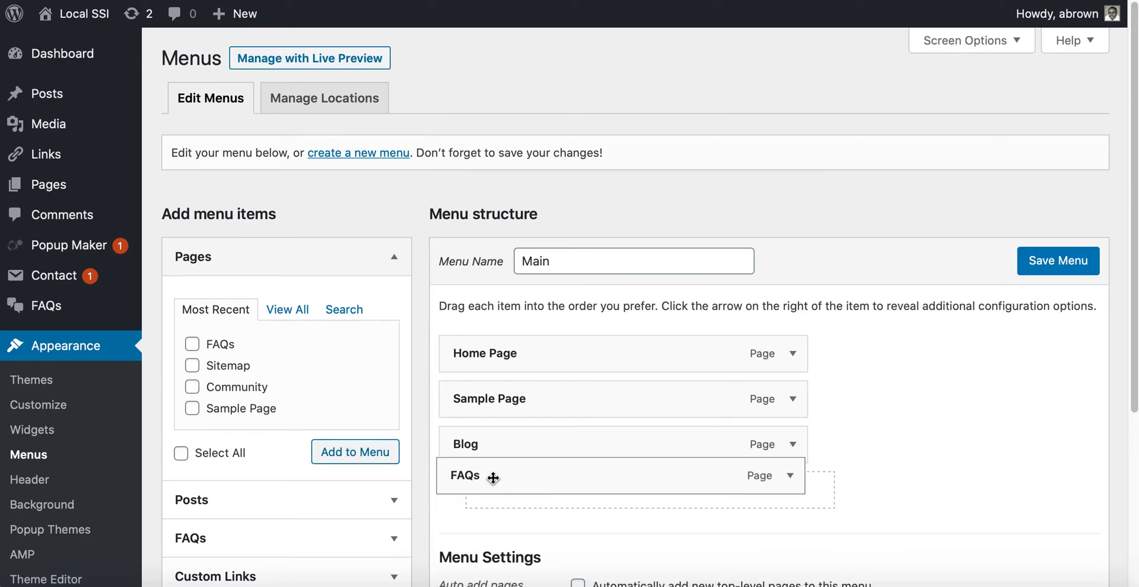
pyautogui.moveTo(492, 479); pyautogui.dragTo(478, 437)
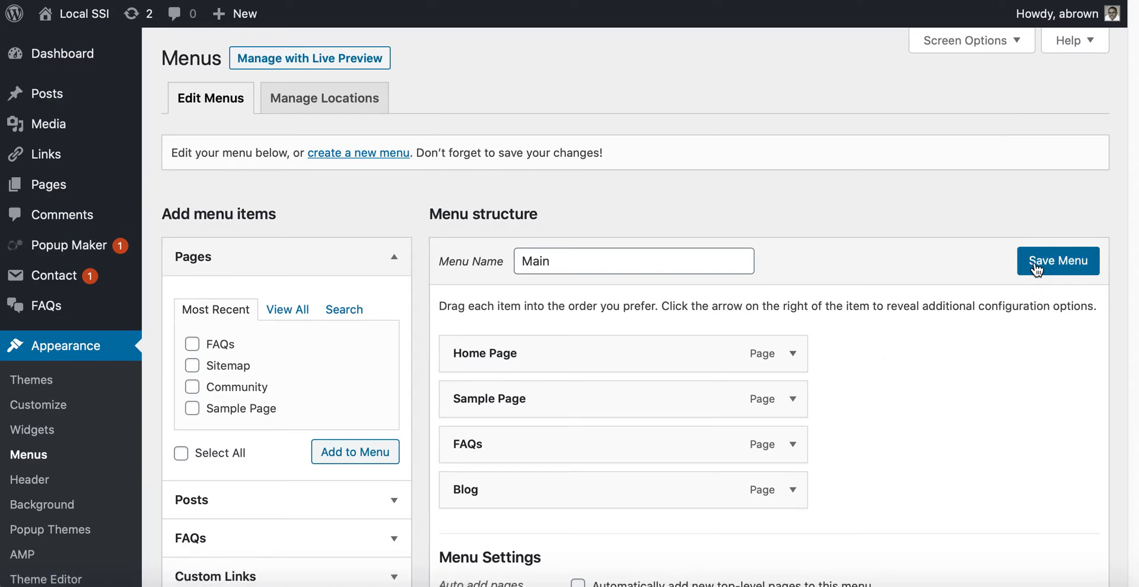
pyautogui.click(1059, 261)
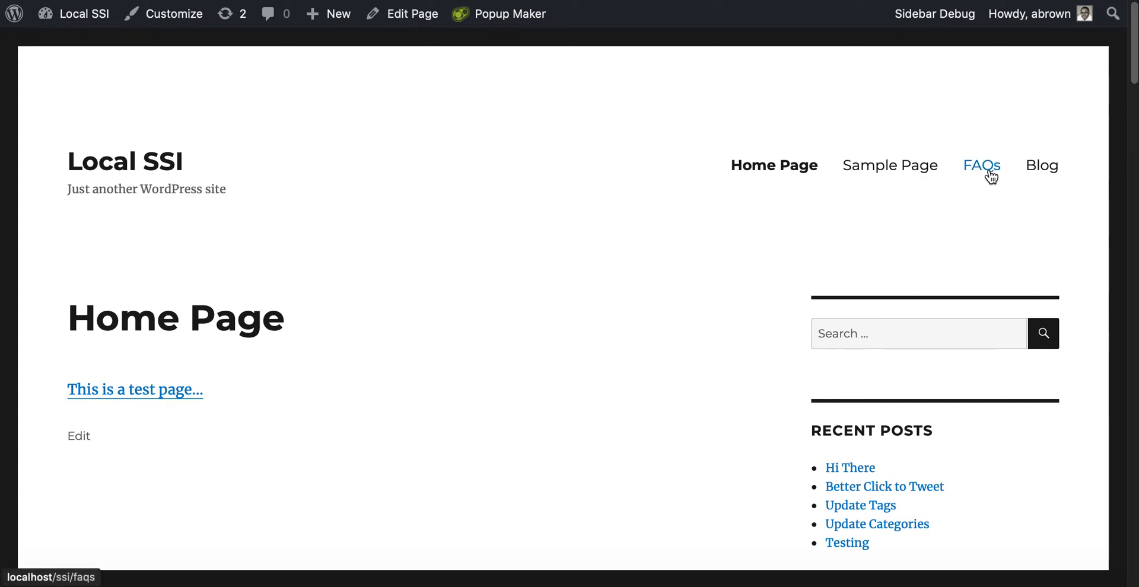
# - Open FAQs from the site navigation and expand the question to show 'Use the Ultimate Plugin!'
pyautogui.click(982, 165)
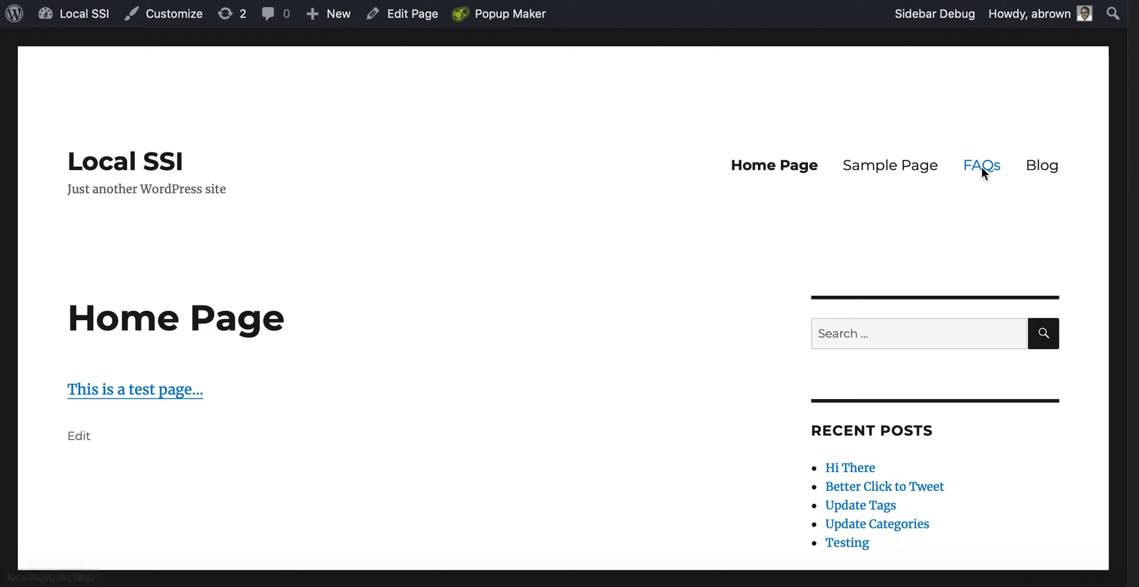
pyautogui.click(982, 165)
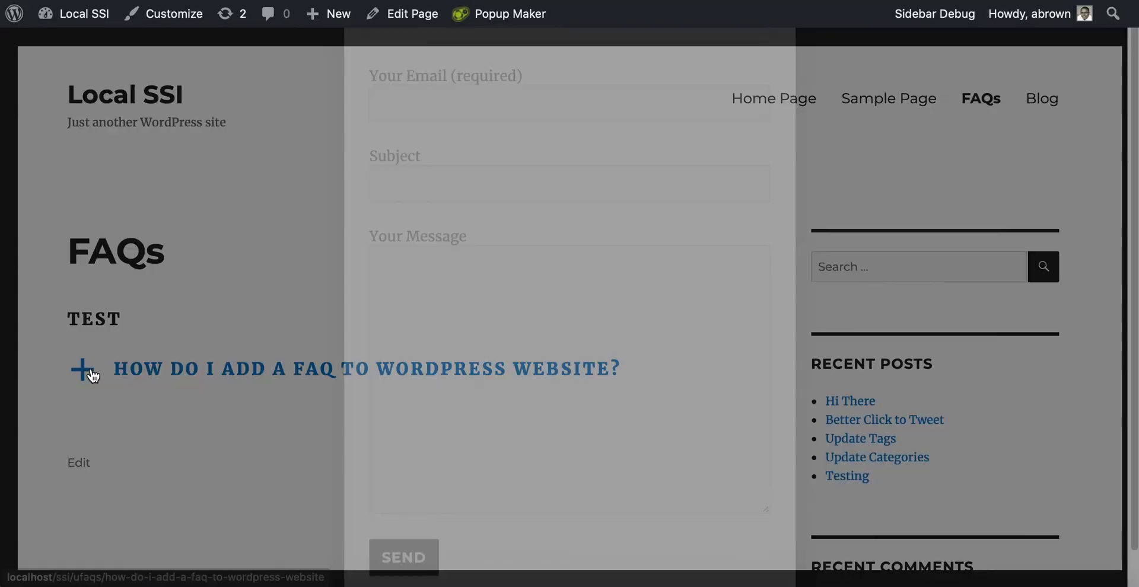
pyautogui.click(84, 370)
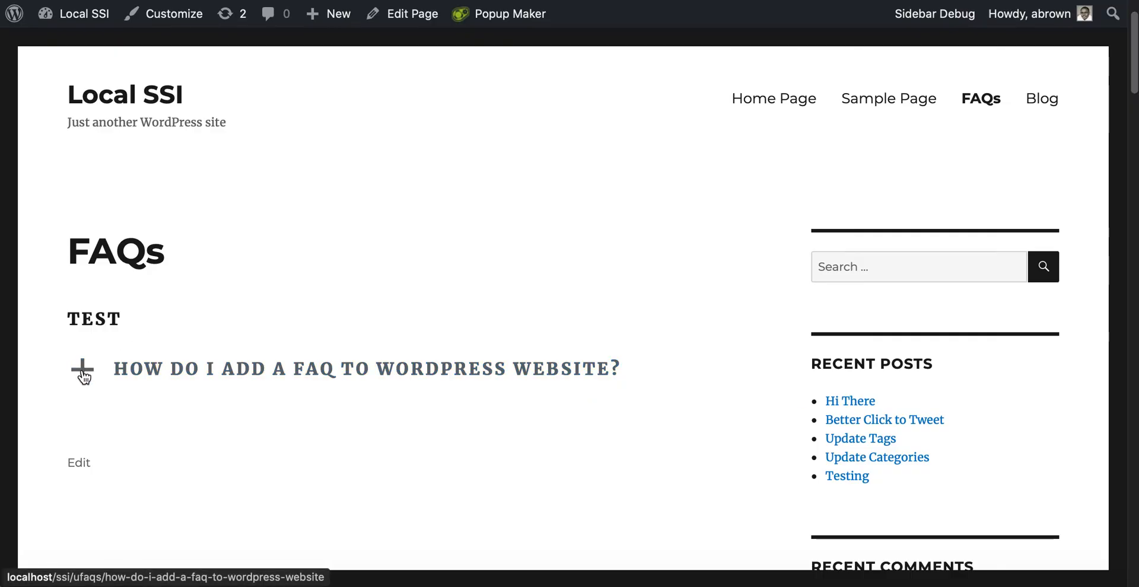
pyautogui.click(82, 369)
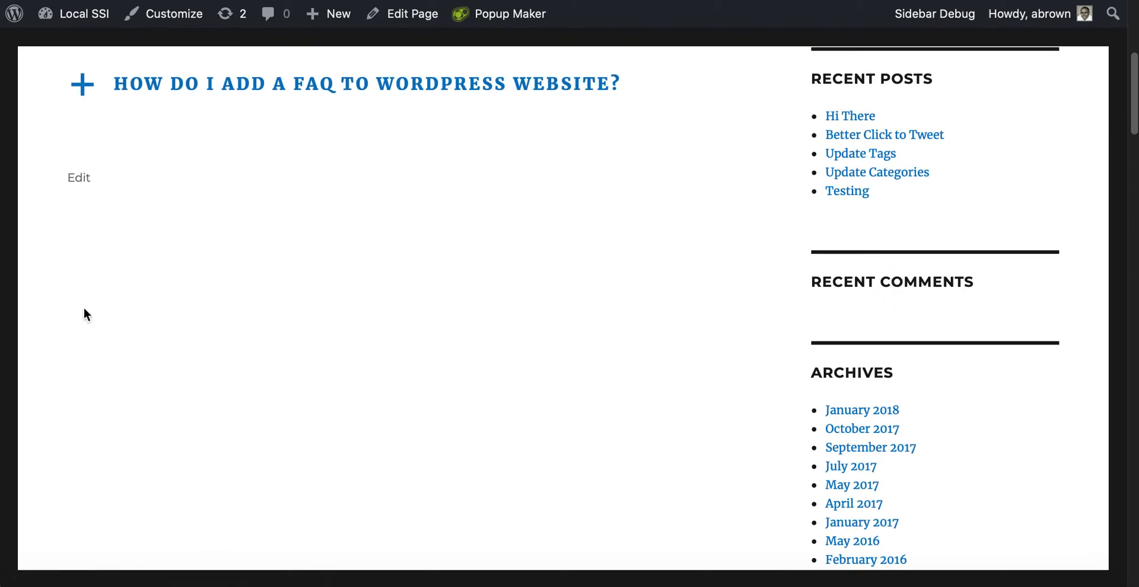
pyautogui.click(81, 87)
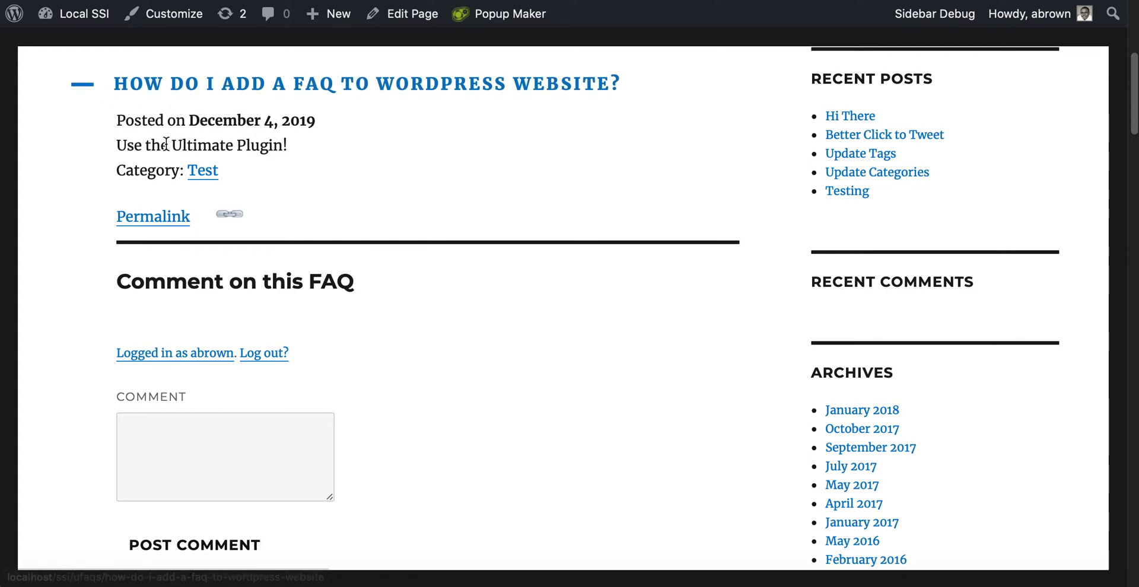
pyautogui.moveTo(195, 474)
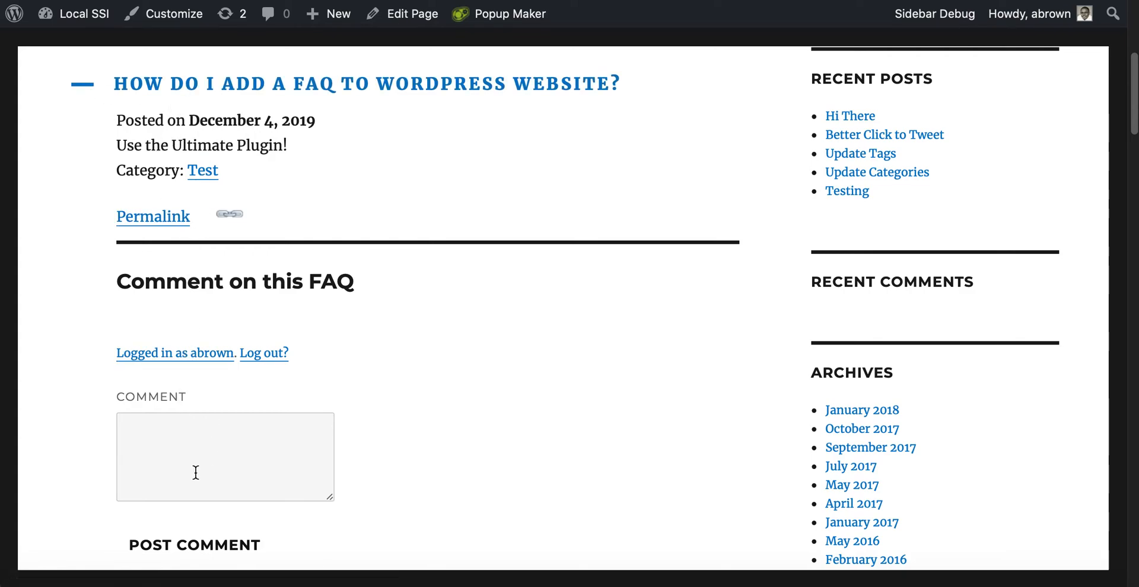
pyautogui.moveTo(887, 20)
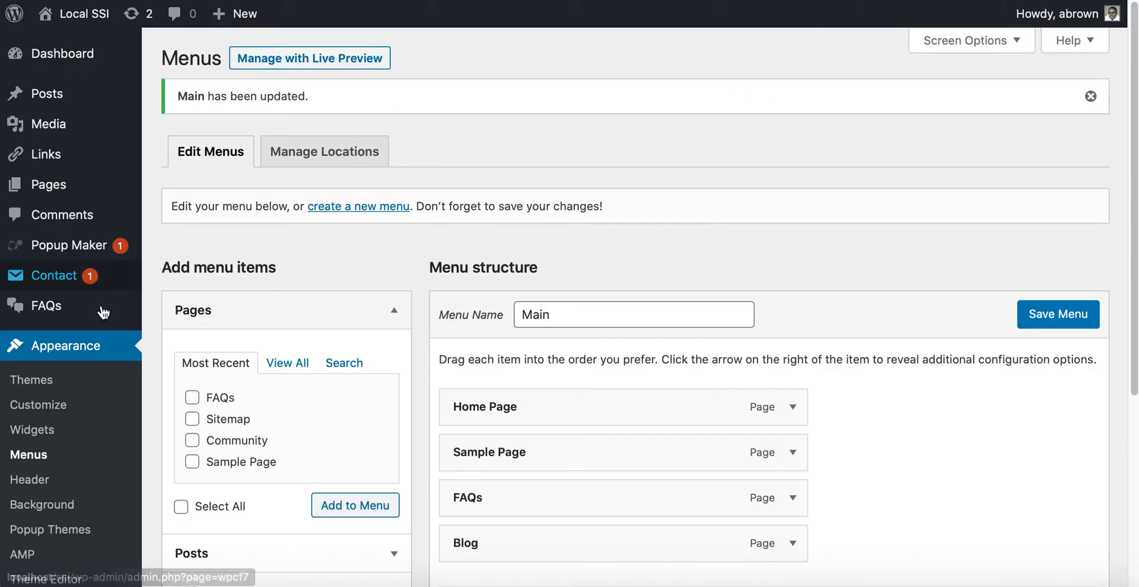
pyautogui.moveTo(45, 306)
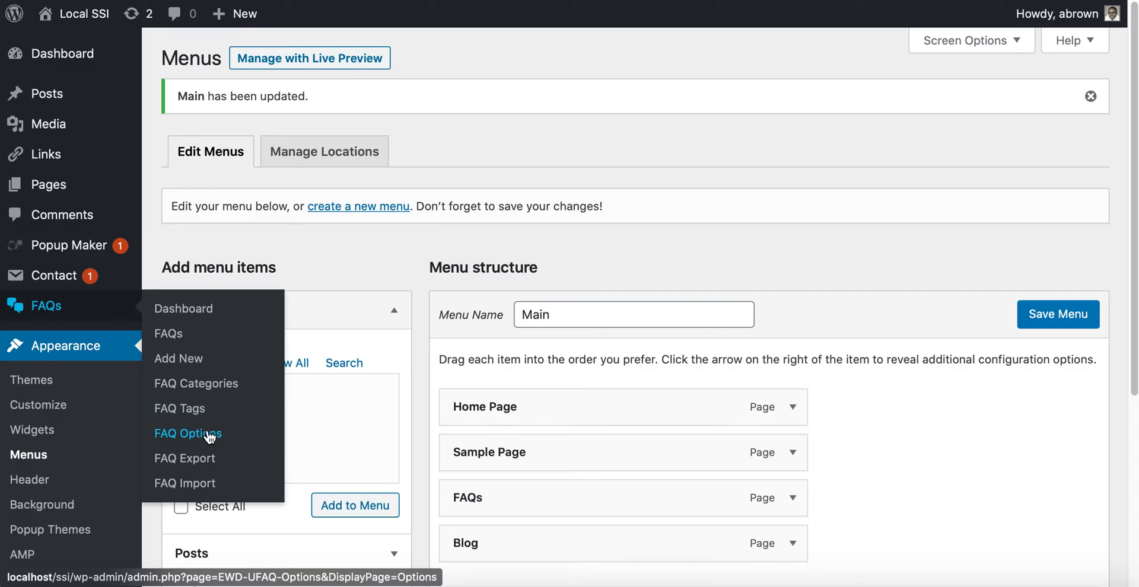
# - In FAQ Options, disable comment support, set Include Permalink to None, and save
pyautogui.click(187, 434)
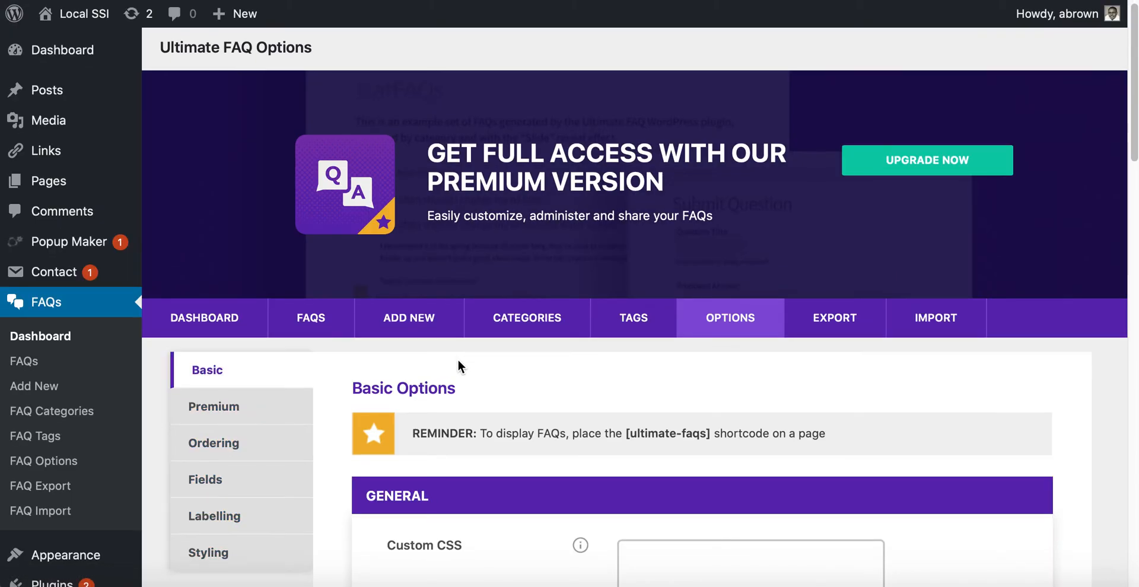
pyautogui.scroll(-3)
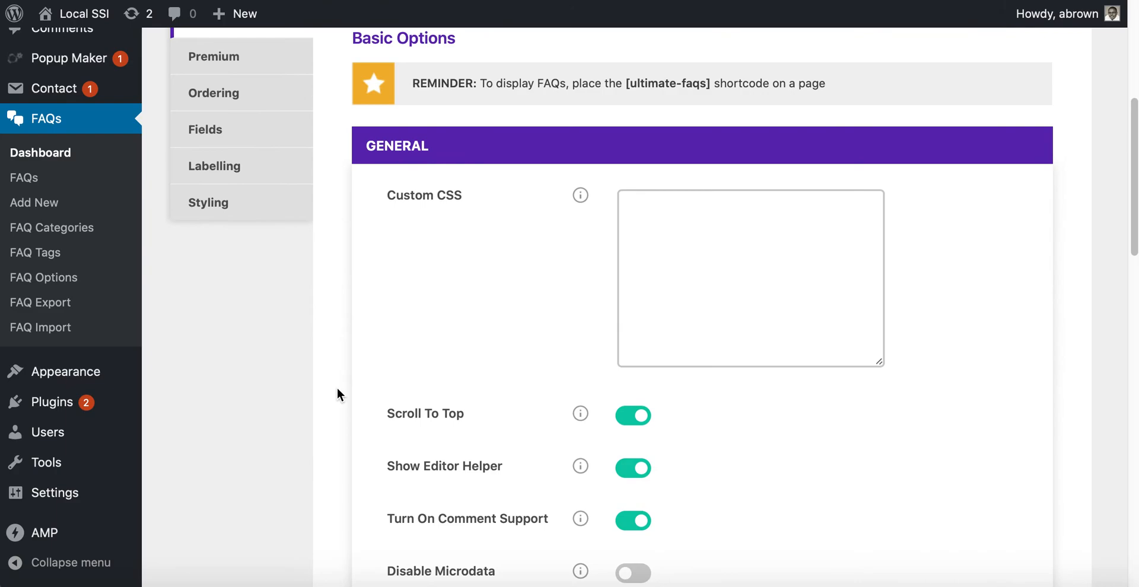
pyautogui.scroll(-3)
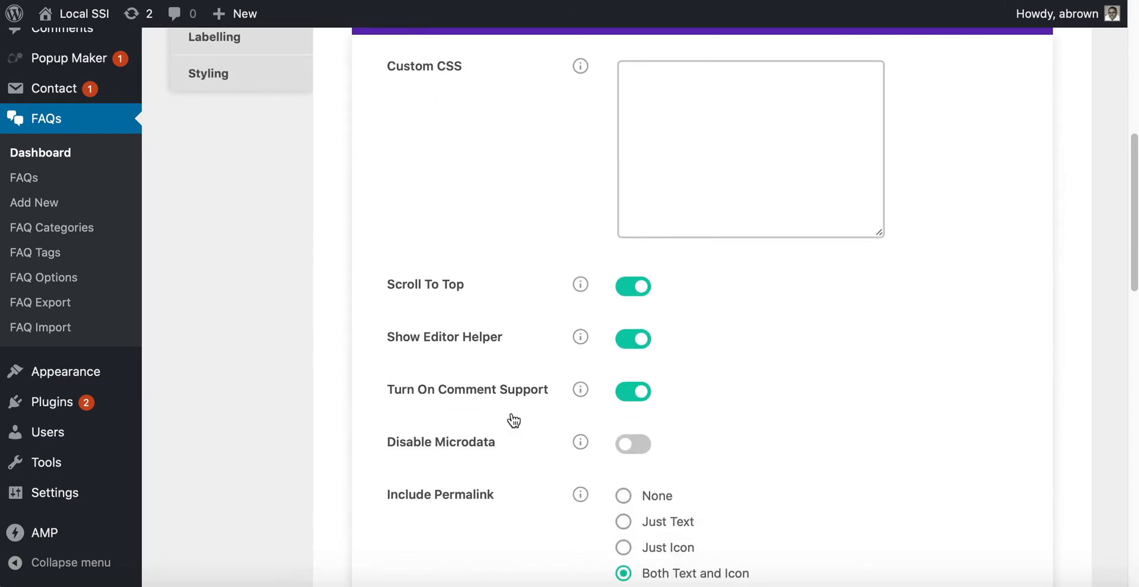
pyautogui.click(633, 392)
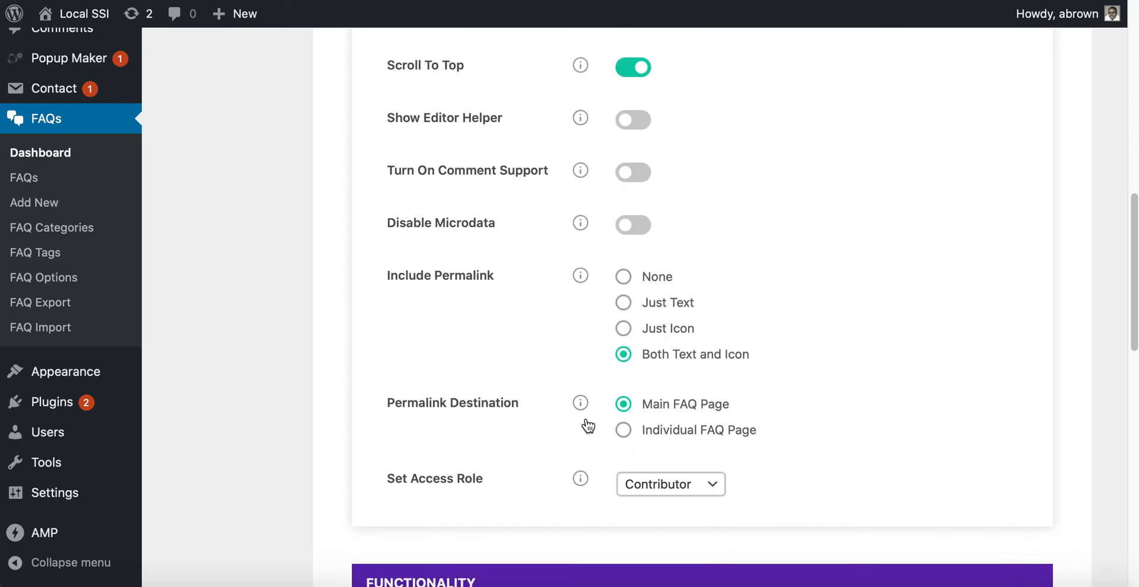
pyautogui.click(623, 277)
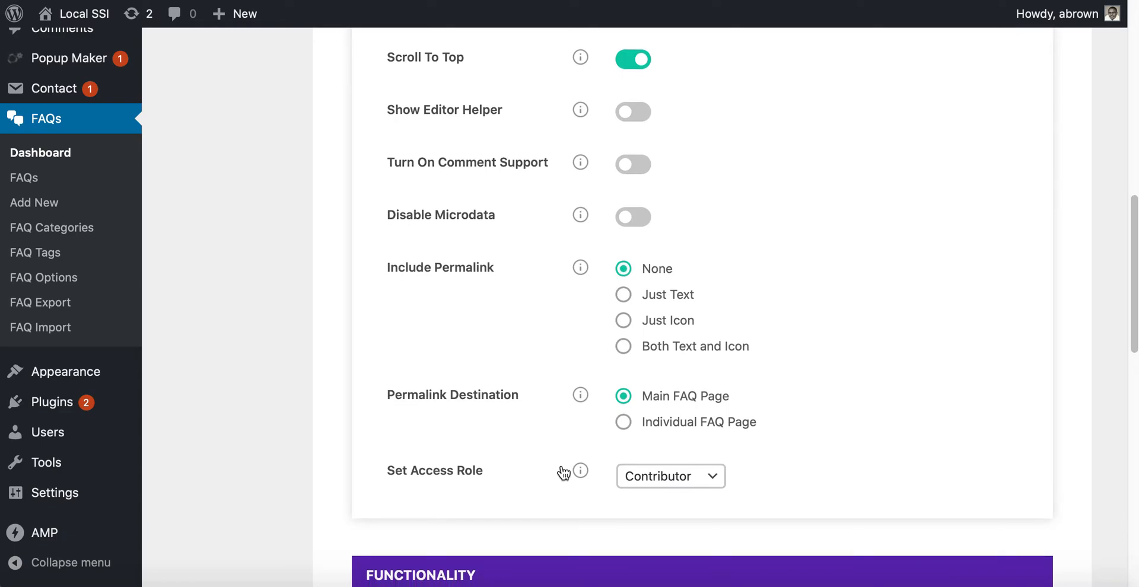
pyautogui.scroll(-3)
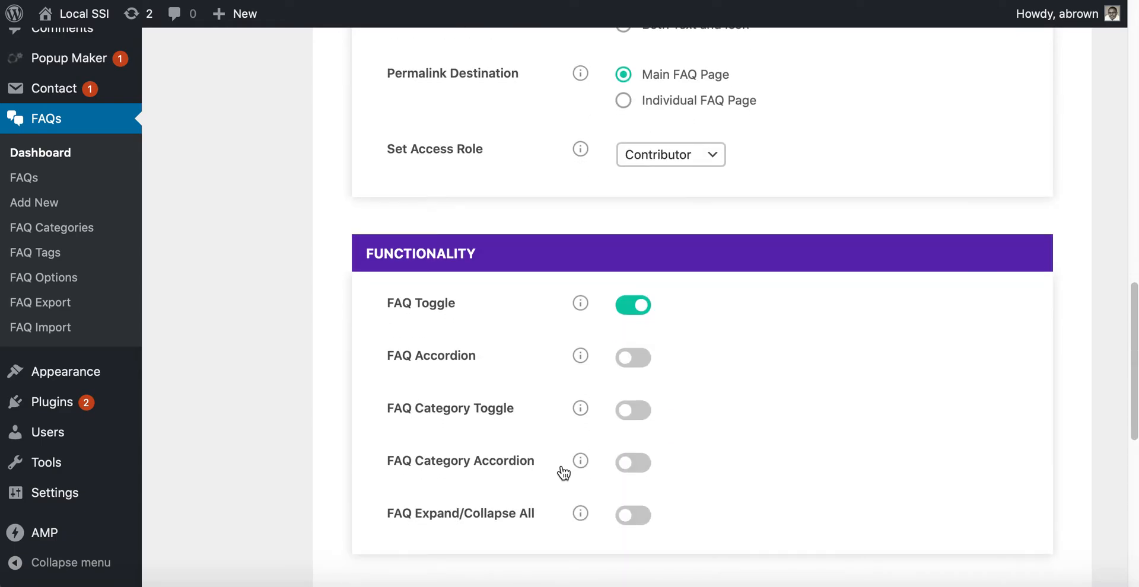
pyautogui.scroll(-3)
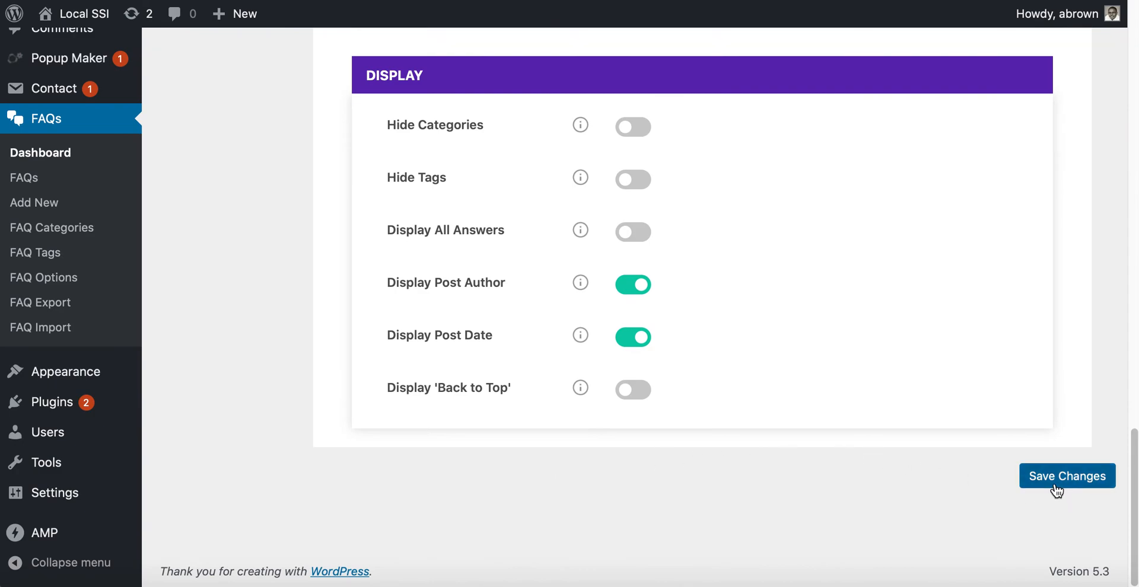
pyautogui.click(1068, 476)
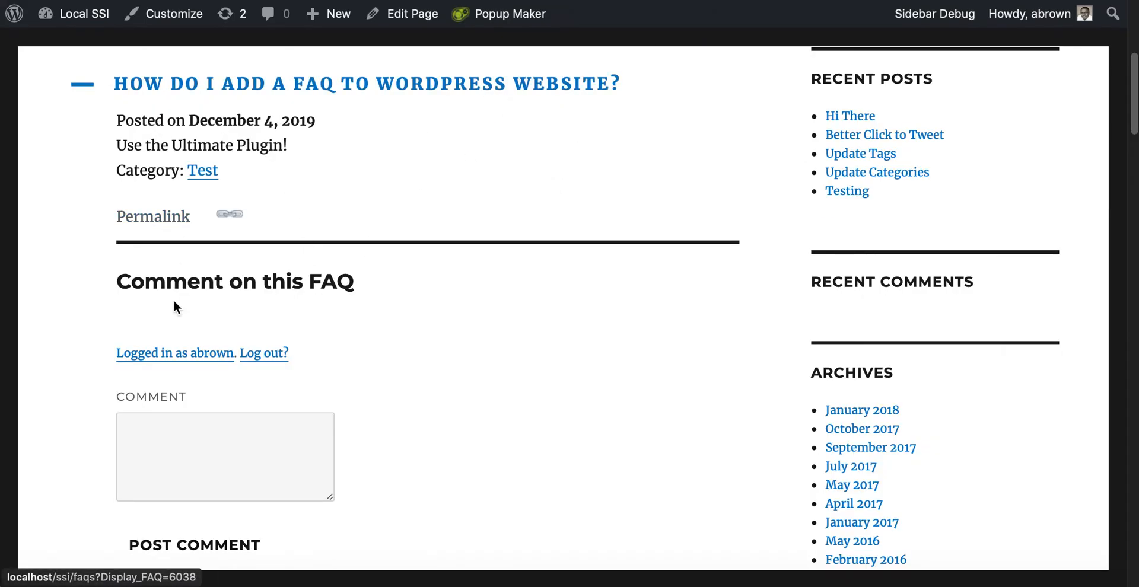
pyautogui.moveTo(153, 216)
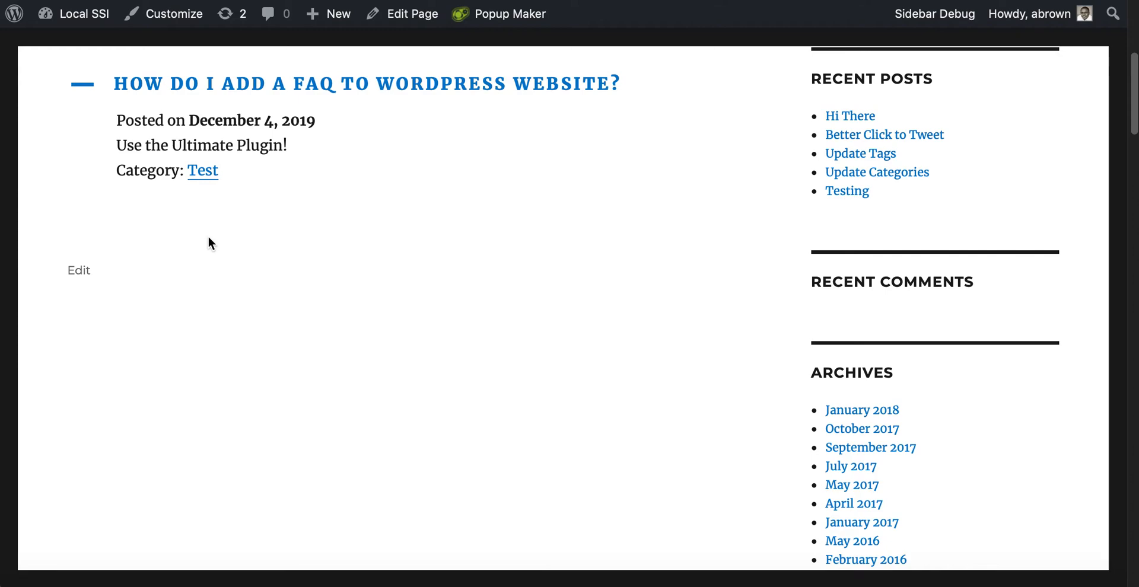
pyautogui.moveTo(233, 92)
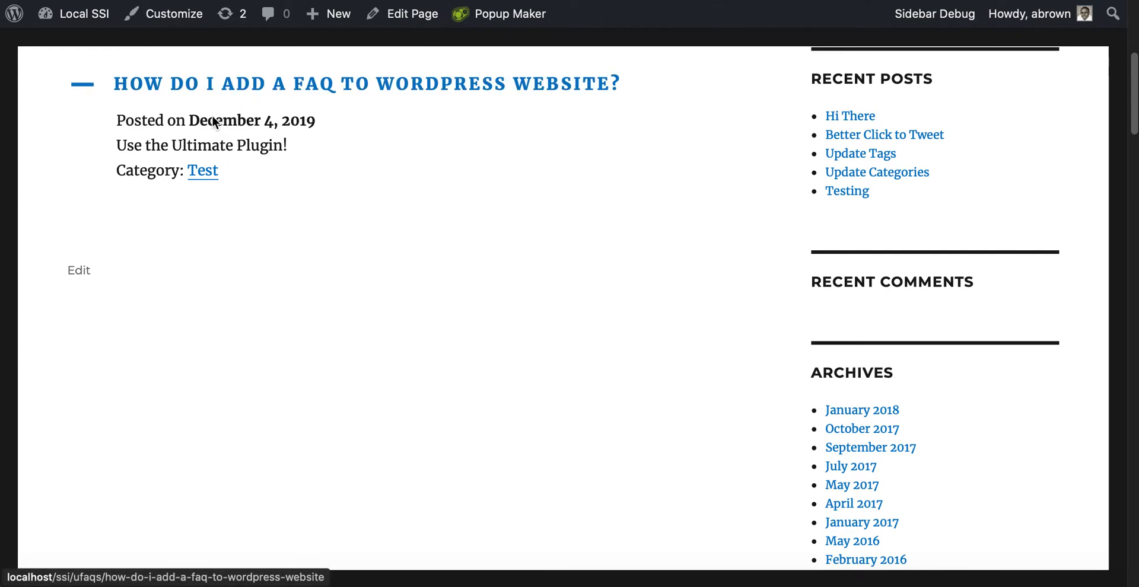
pyautogui.moveTo(142, 152)
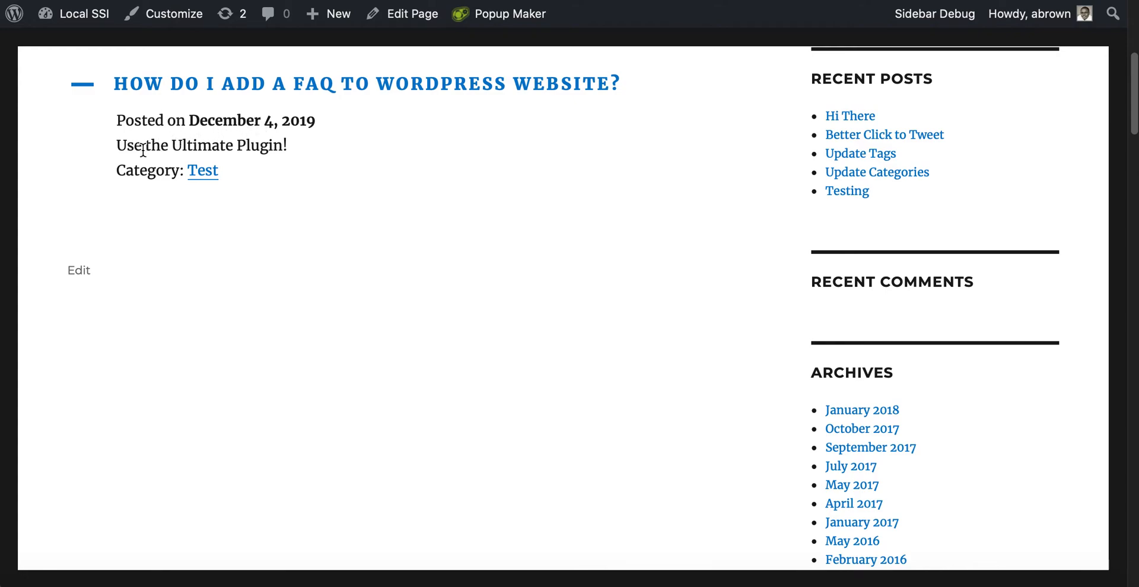
pyautogui.moveTo(204, 175)
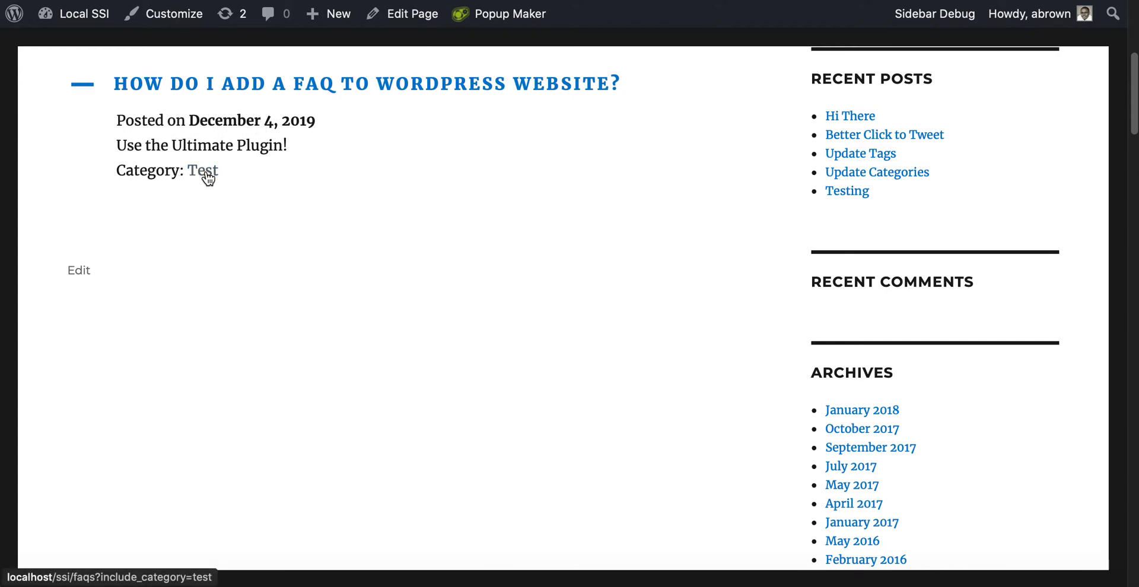
# - Open the Test category link and collapse the FAQ's answer with the minus toggle
pyautogui.click(202, 171)
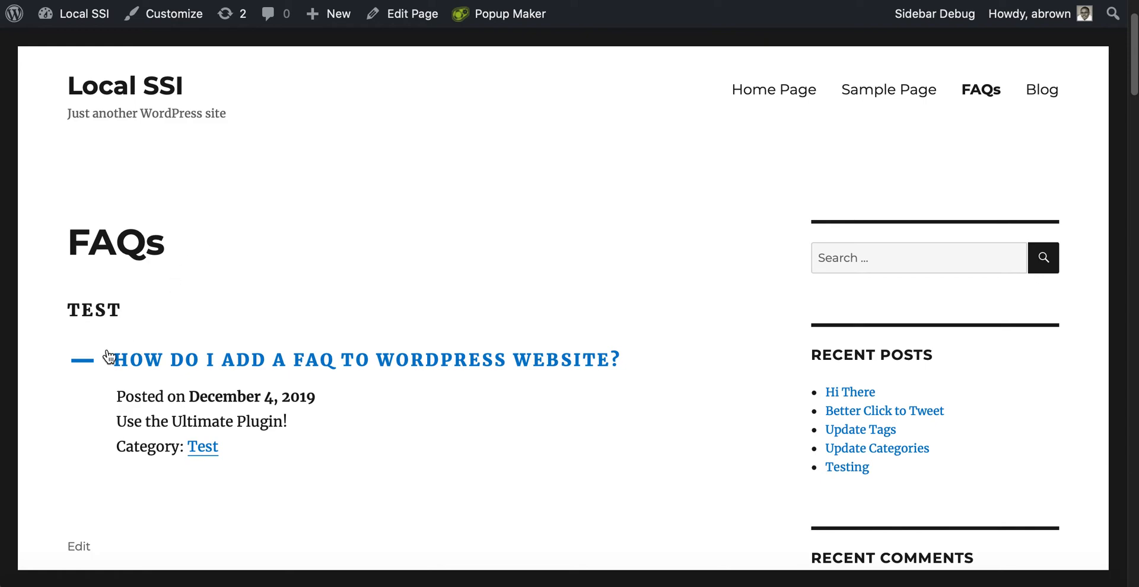
pyautogui.moveTo(226, 419)
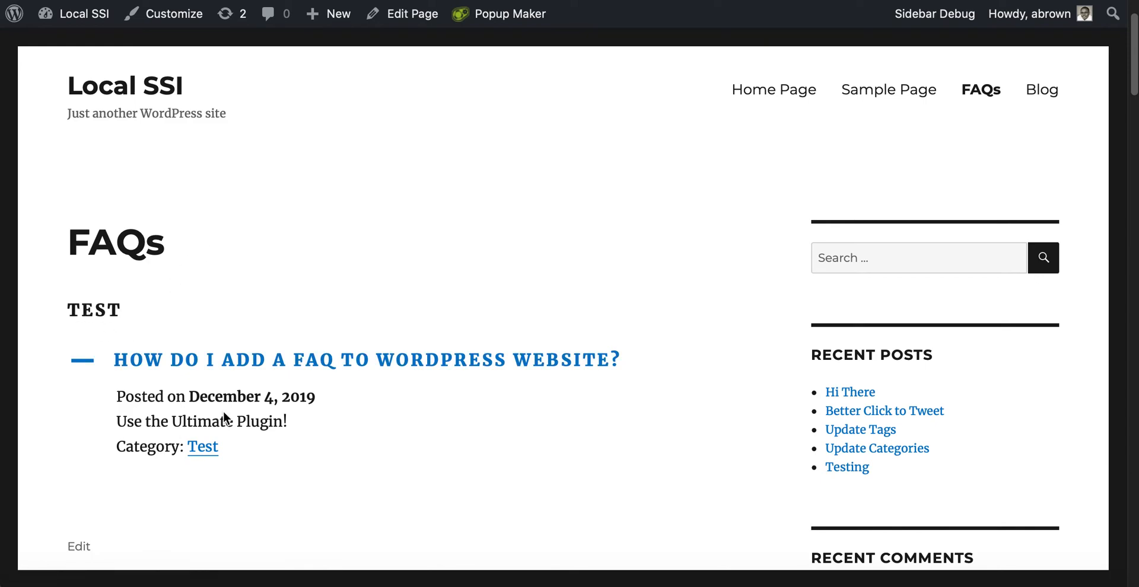
pyautogui.moveTo(372, 383)
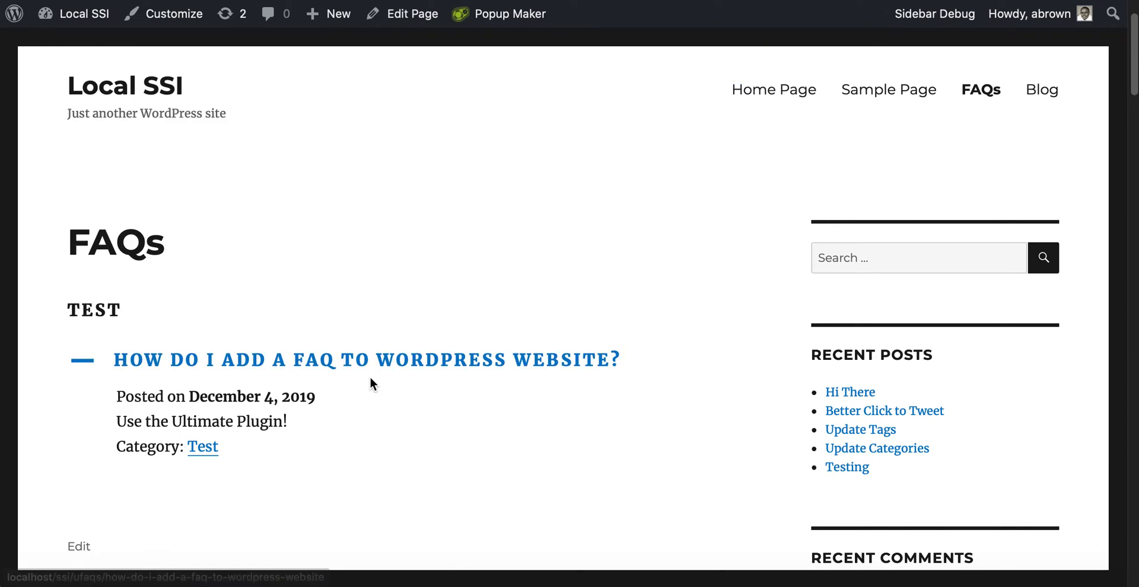
pyautogui.moveTo(243, 523)
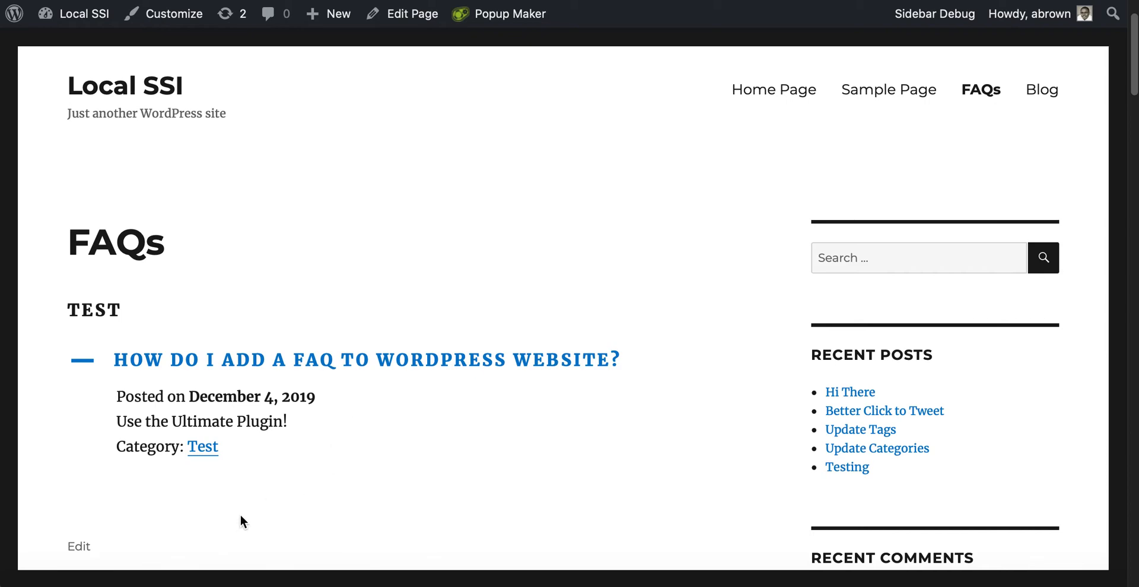
pyautogui.moveTo(282, 447)
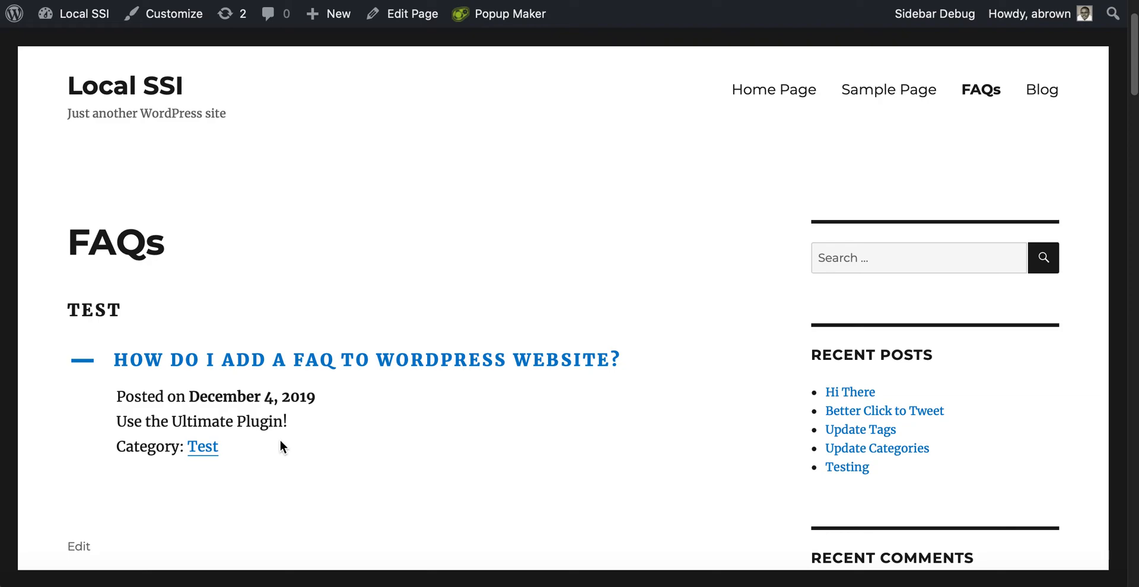
pyautogui.moveTo(94, 363)
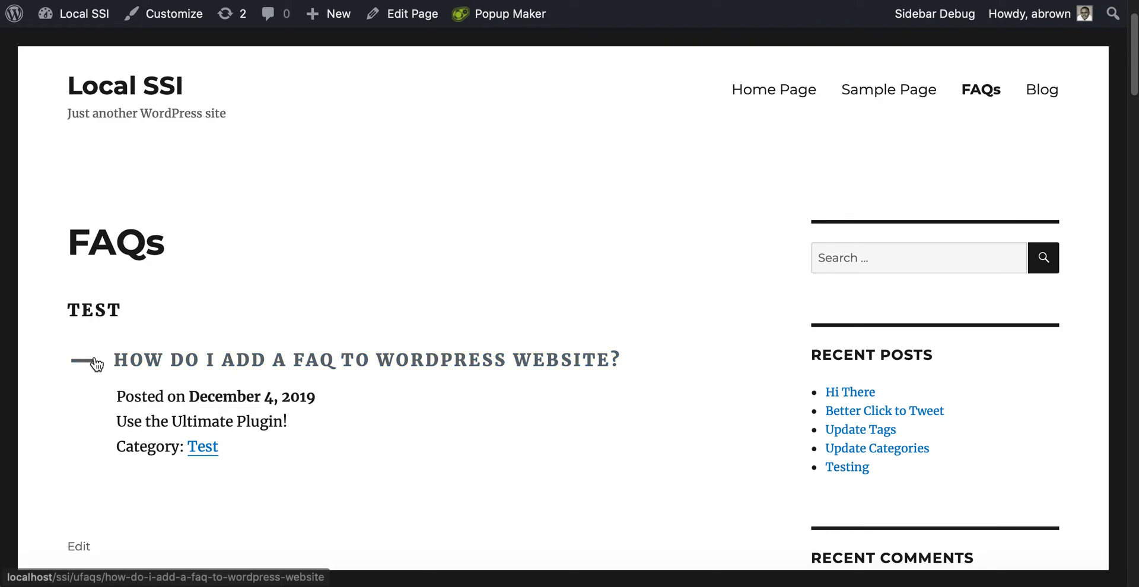
pyautogui.click(95, 360)
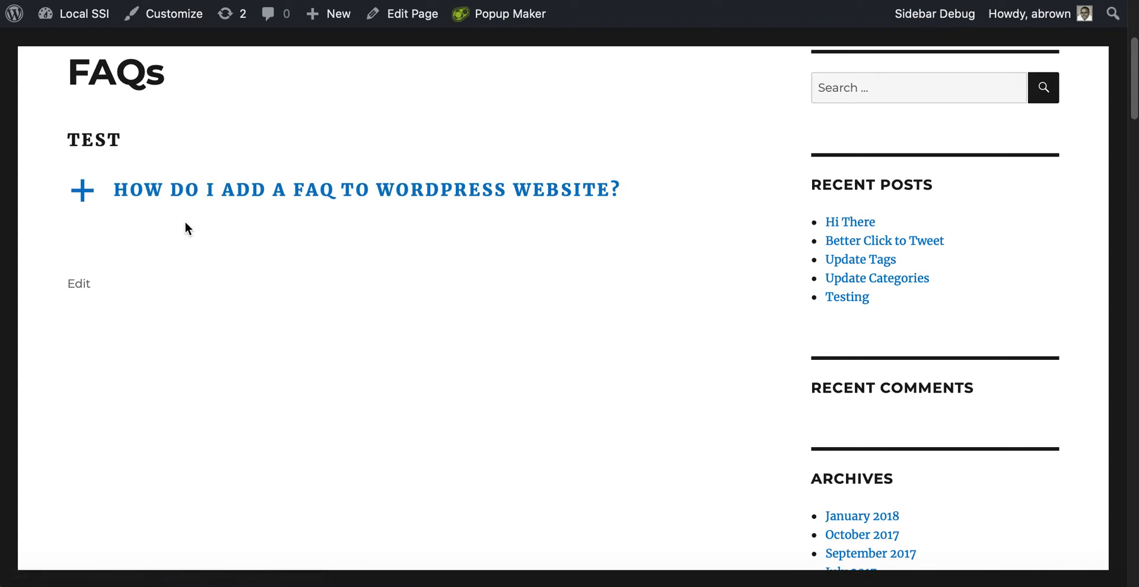
pyautogui.moveTo(243, 219)
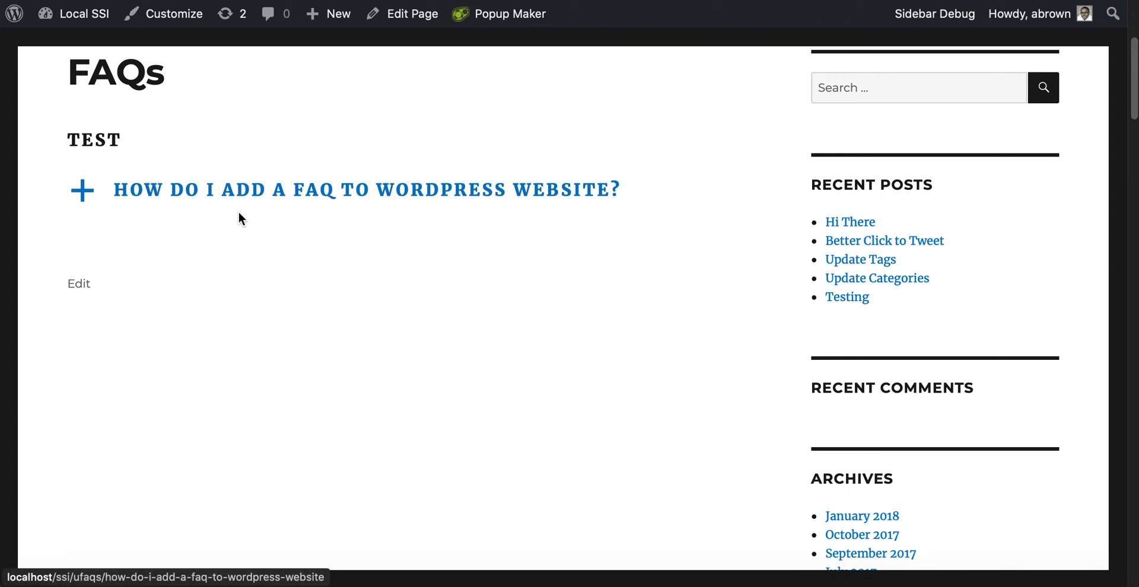
pyautogui.moveTo(89, 259)
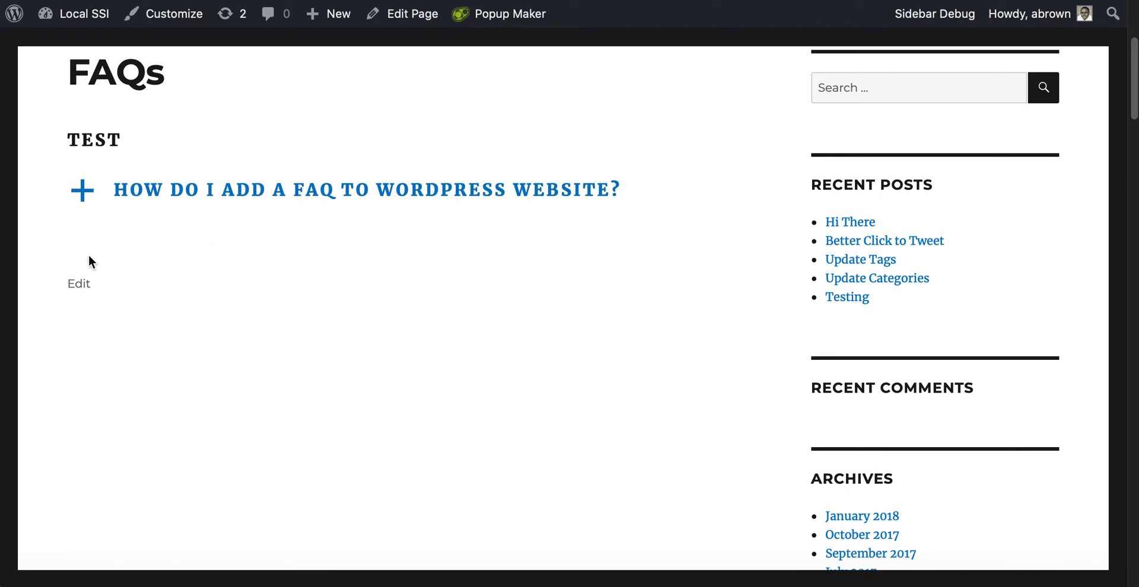
pyautogui.moveTo(110, 191)
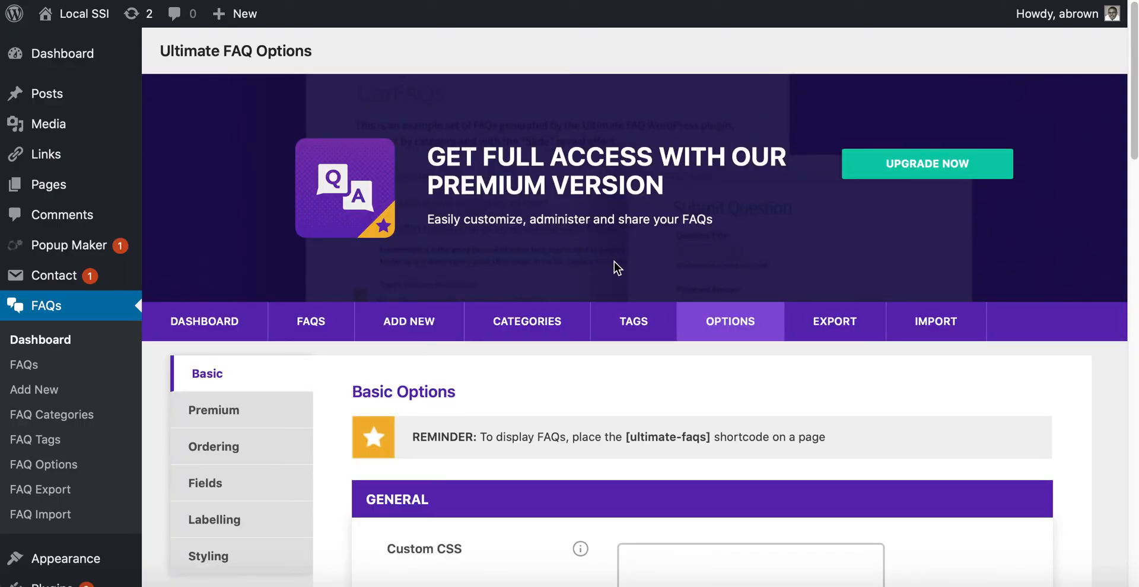
# - Open the Premium tab in FAQ Options and scroll through its locked display settings
pyautogui.scroll(-3)
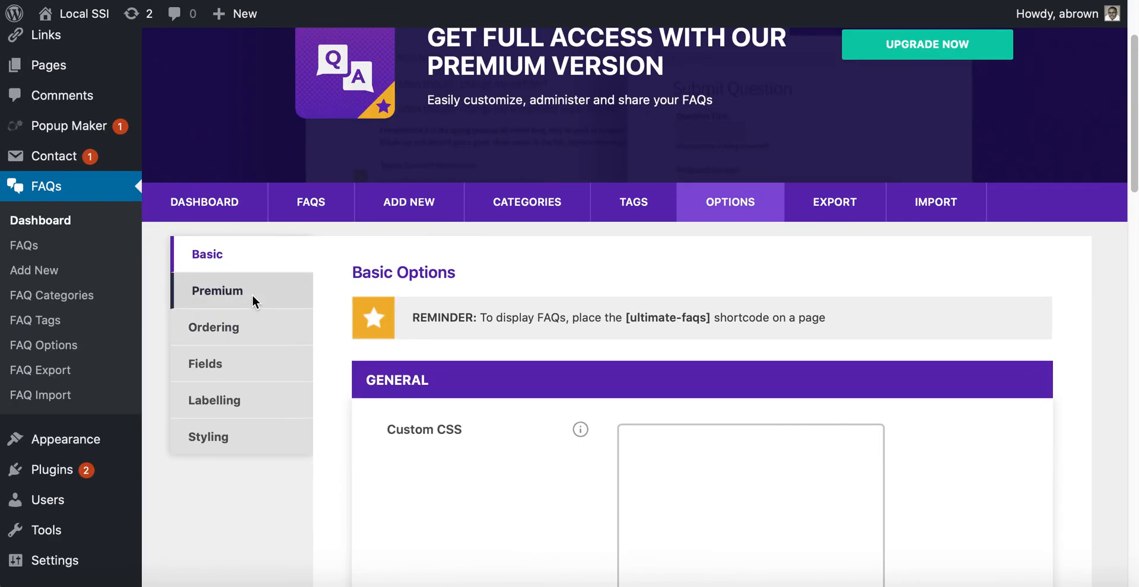
pyautogui.click(217, 291)
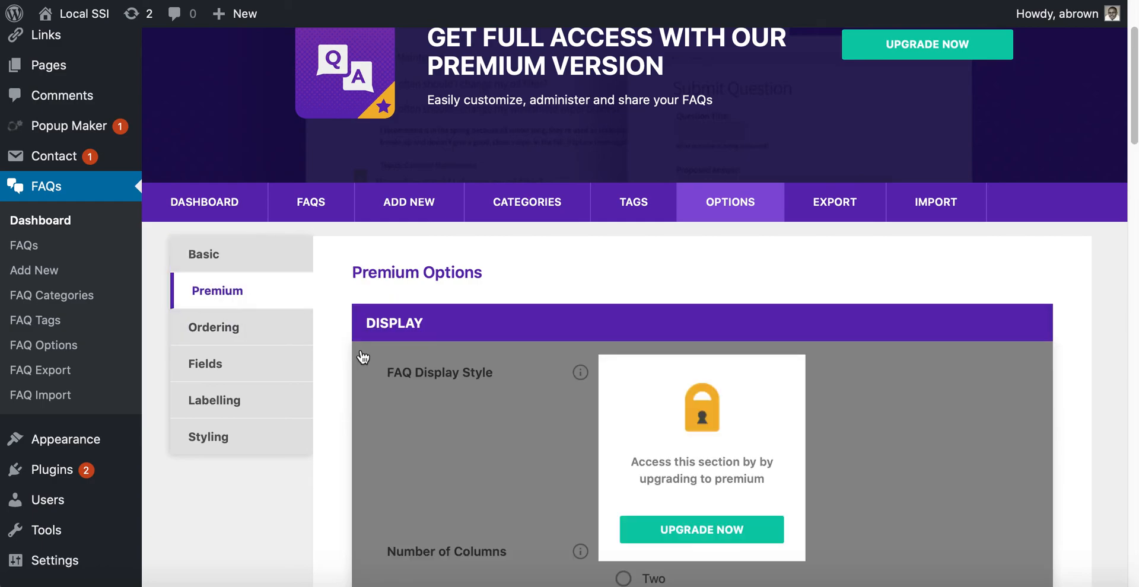
pyautogui.scroll(-3)
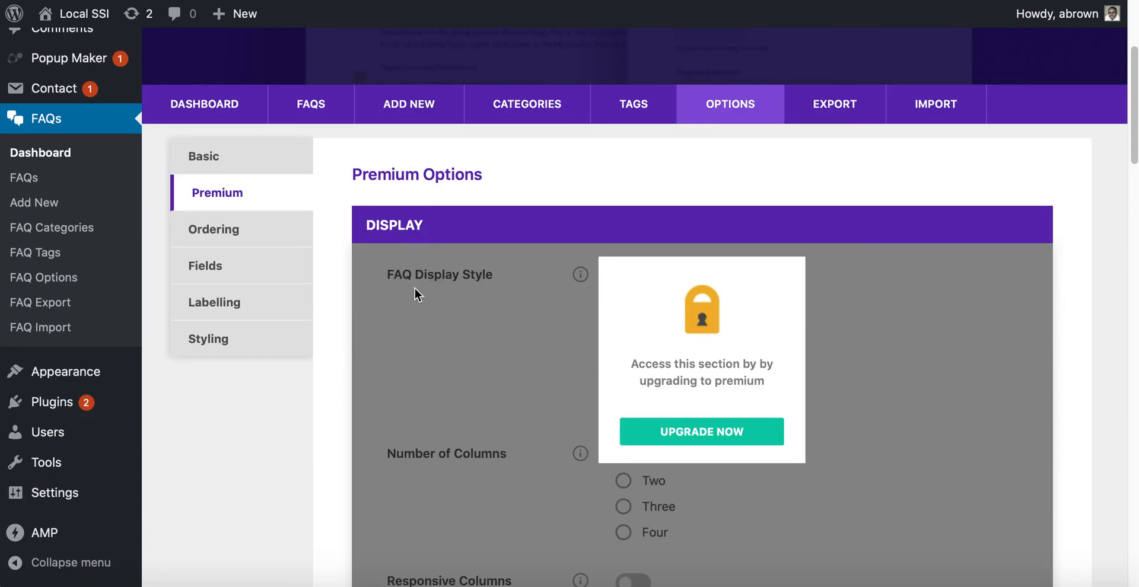
pyautogui.scroll(-3)
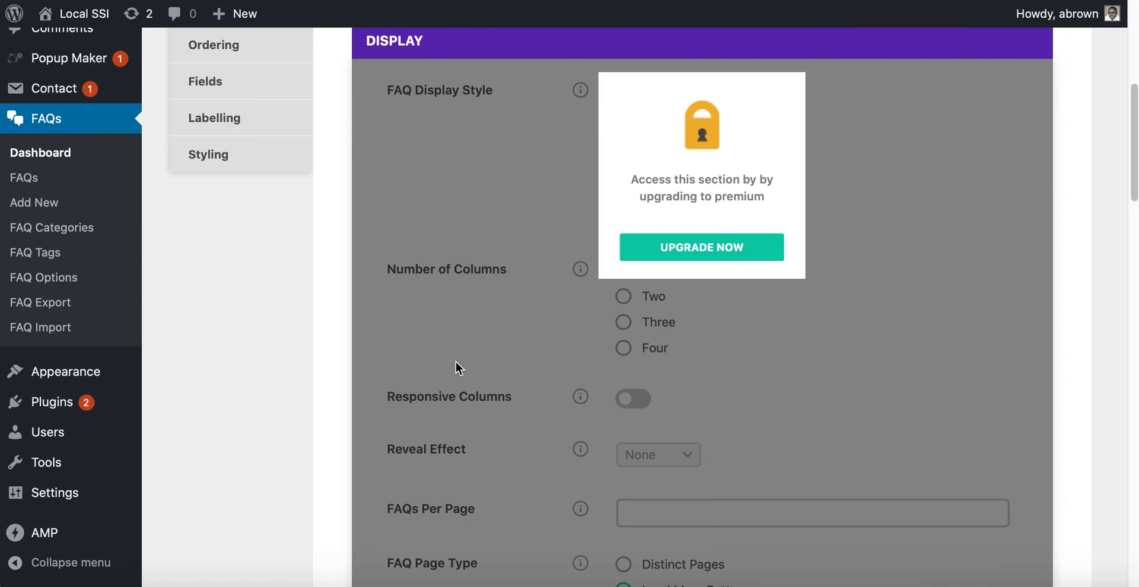
pyautogui.scroll(-3)
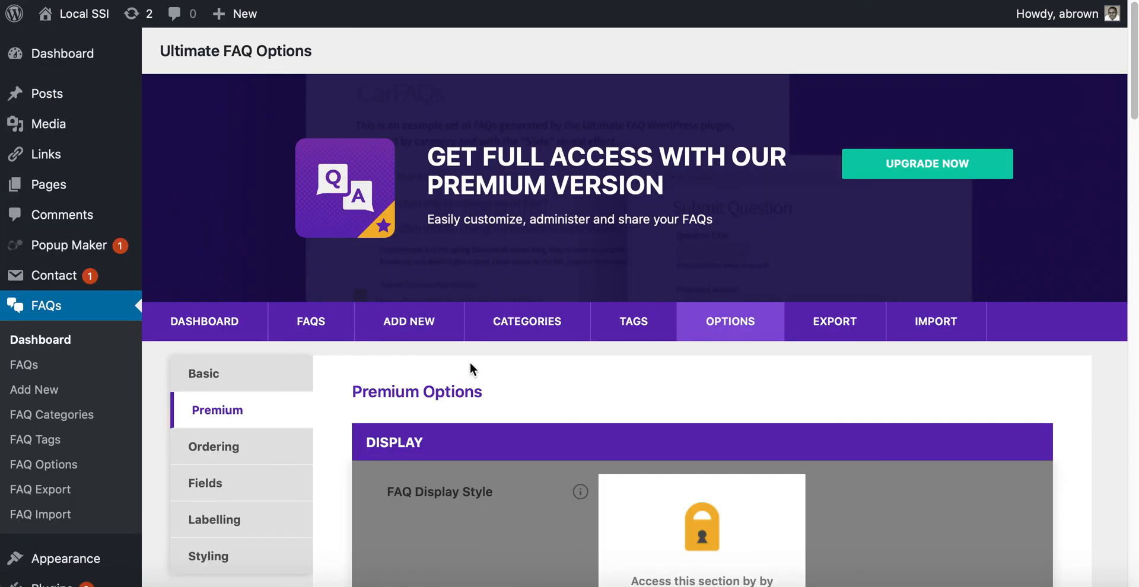
pyautogui.moveTo(466, 353)
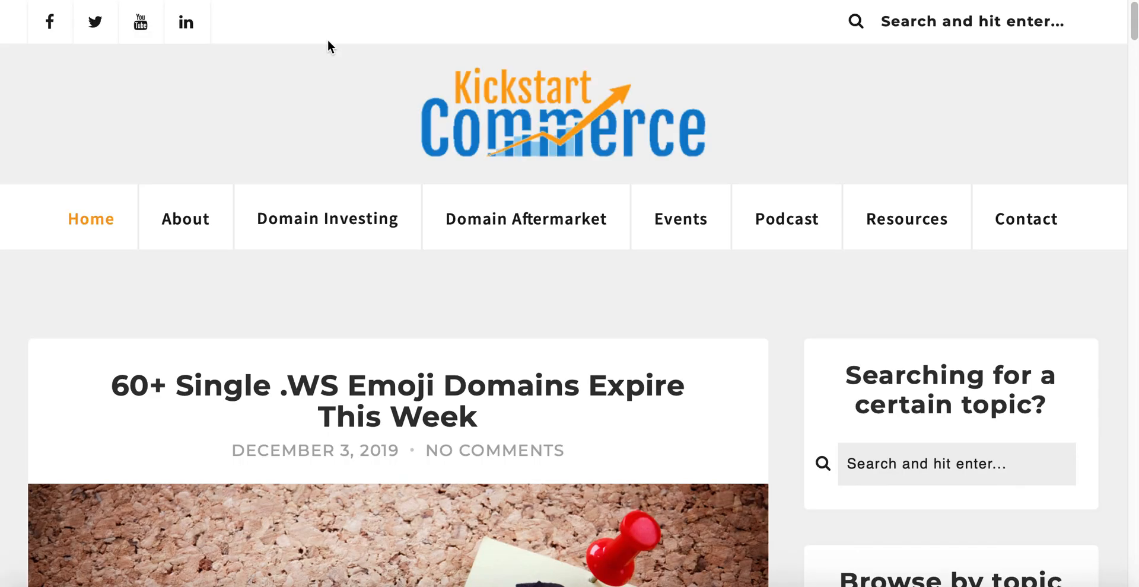
pyautogui.moveTo(331, 59)
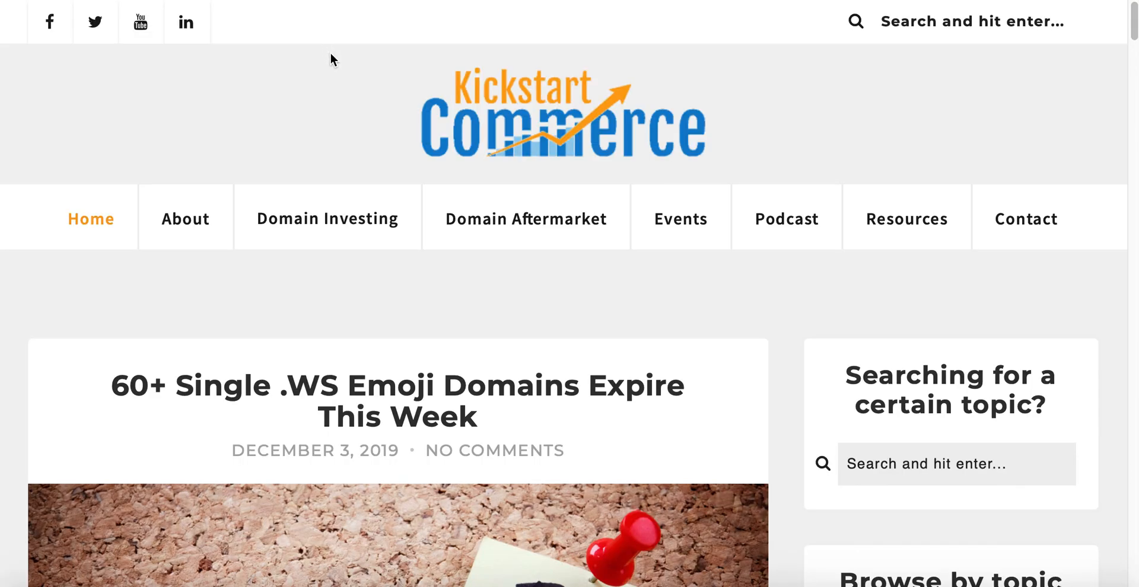